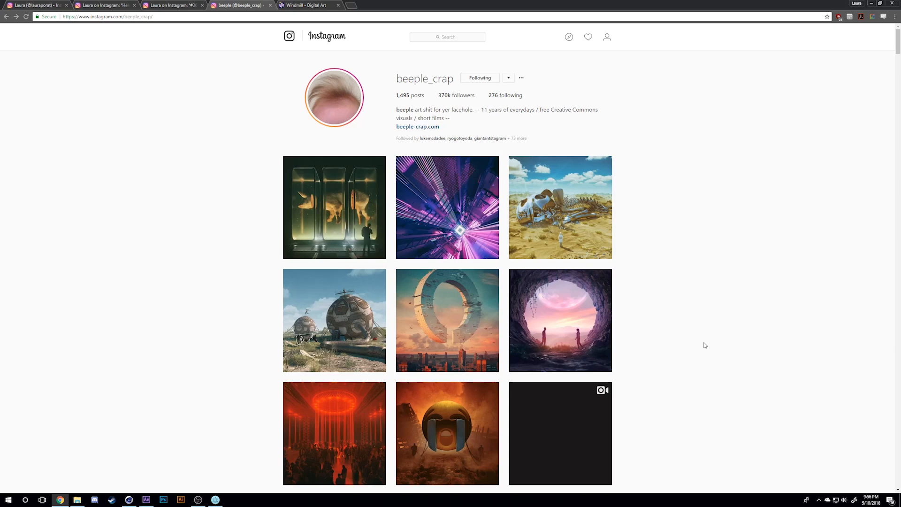
mouse_move(444, 291)
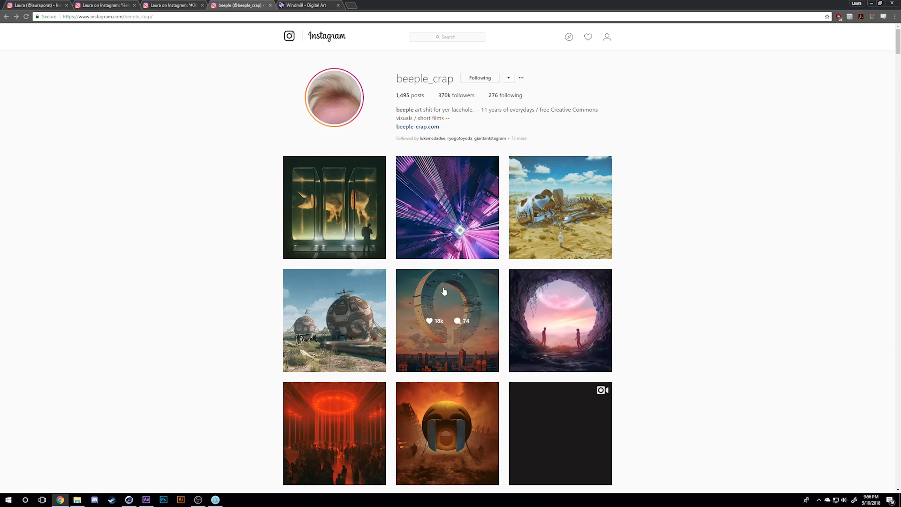
Play the red sphere video post, then bring up the Mondrian-style '9' post as reference
click(447, 320)
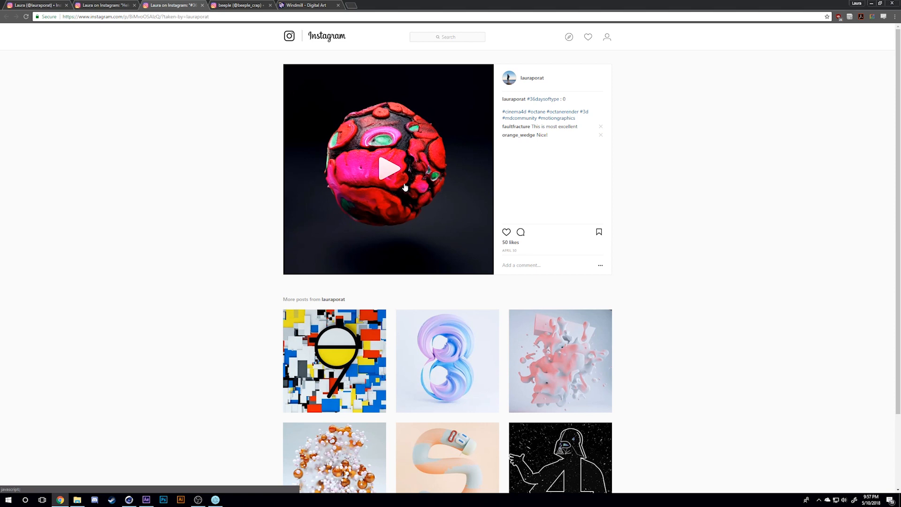
click(334, 360)
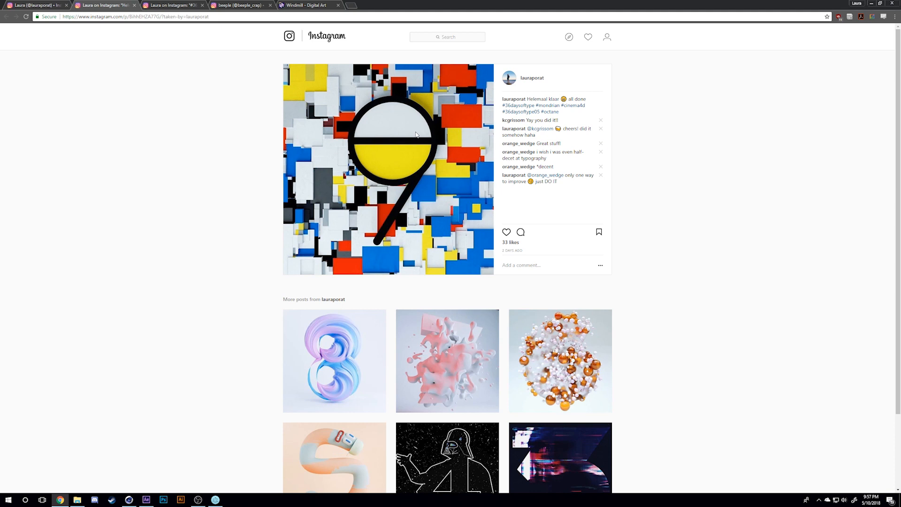
mouse_move(322, 106)
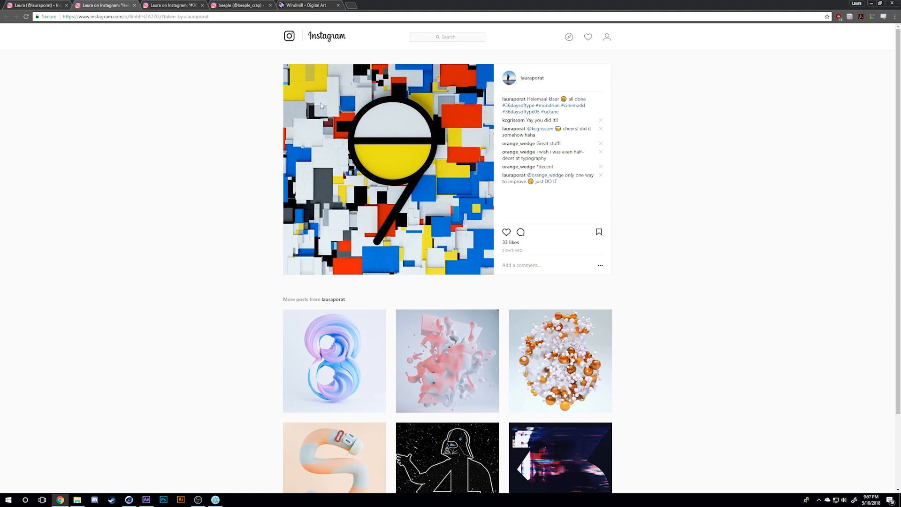
mouse_move(301, 201)
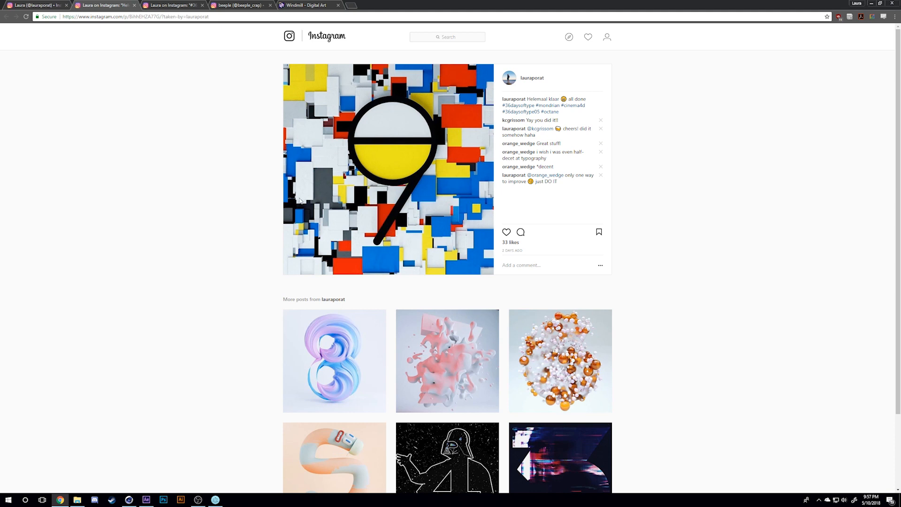
mouse_move(332, 148)
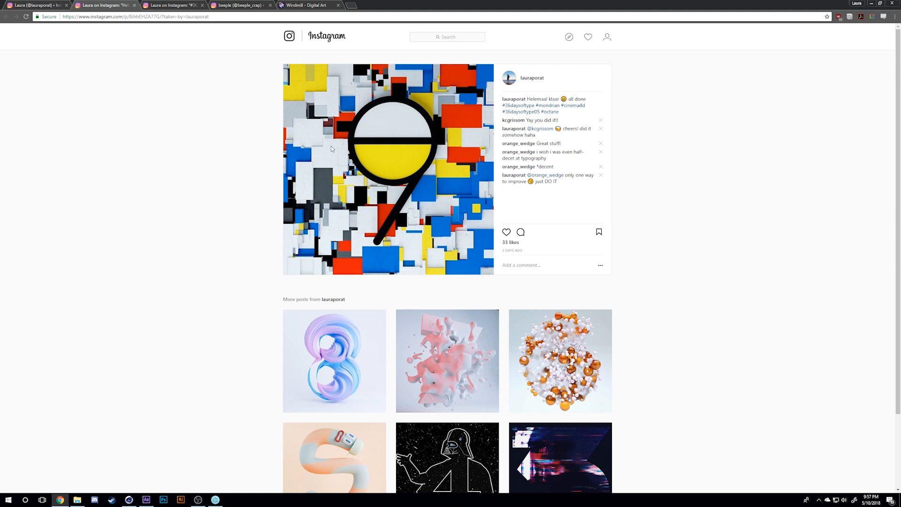
mouse_move(465, 106)
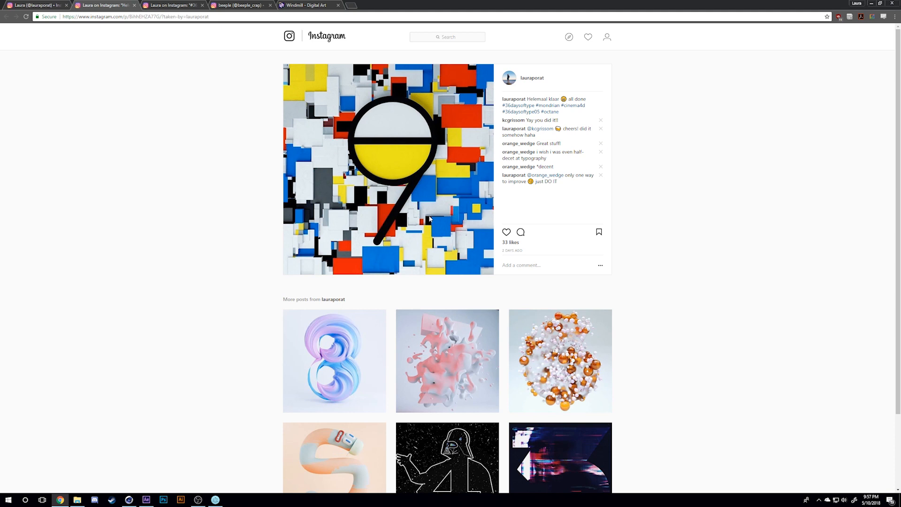
click(128, 498)
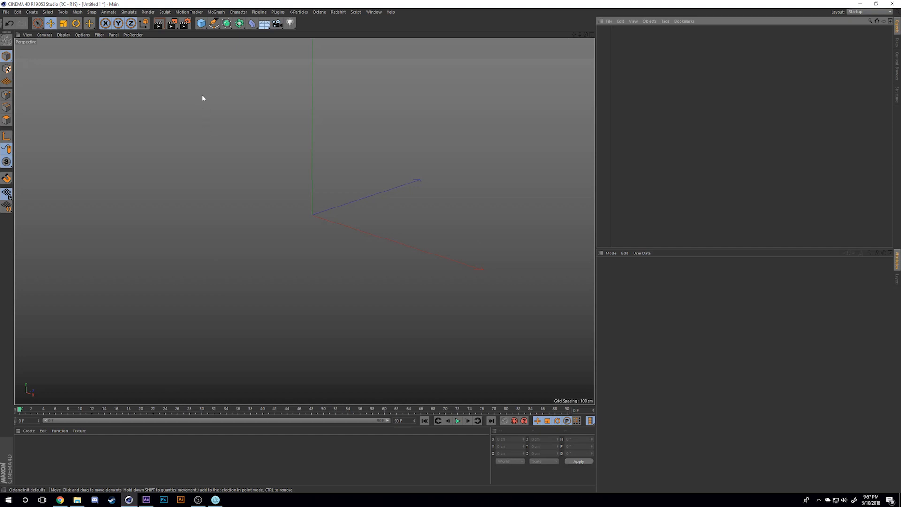
mouse_move(194, 41)
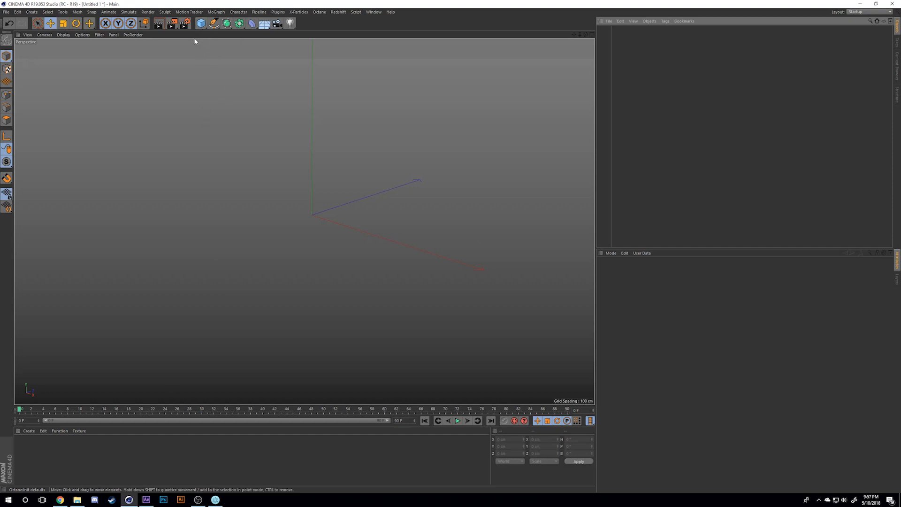
Add a sphere primitive and start the Magic Preview plugin rendering it live
click(200, 22)
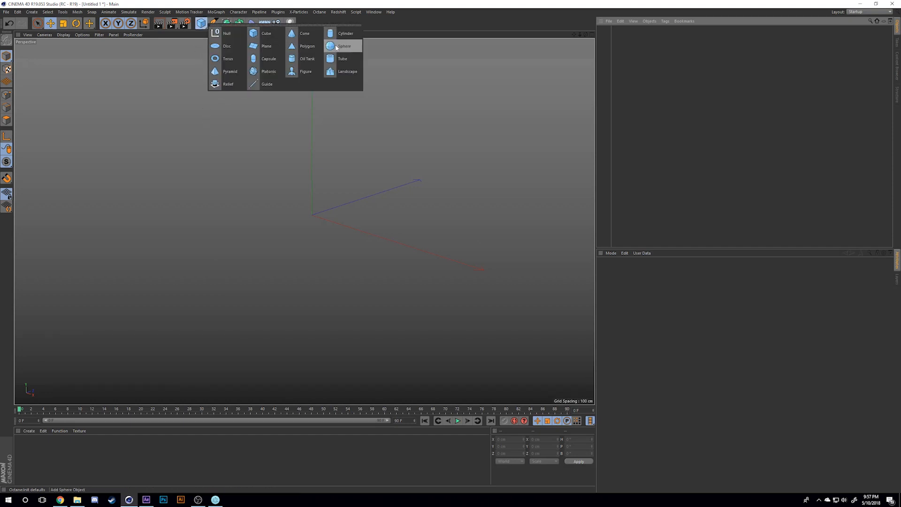
click(344, 46)
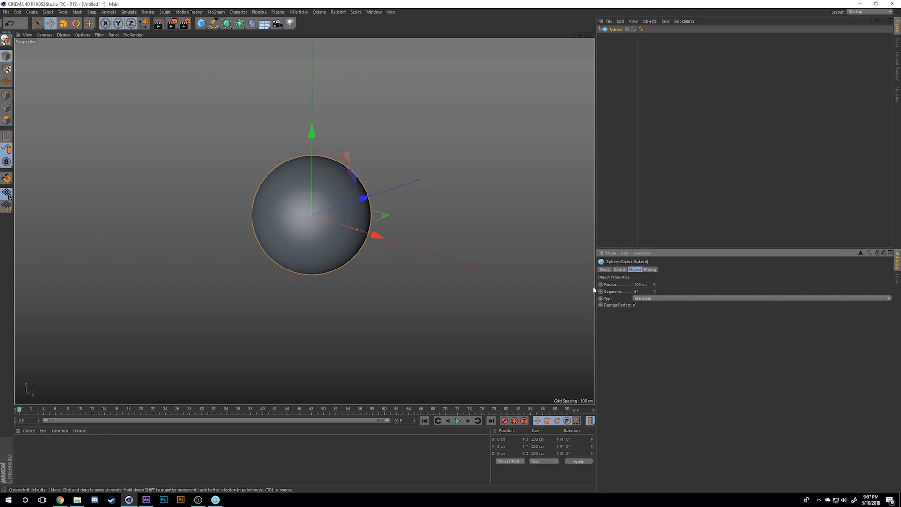
click(278, 11)
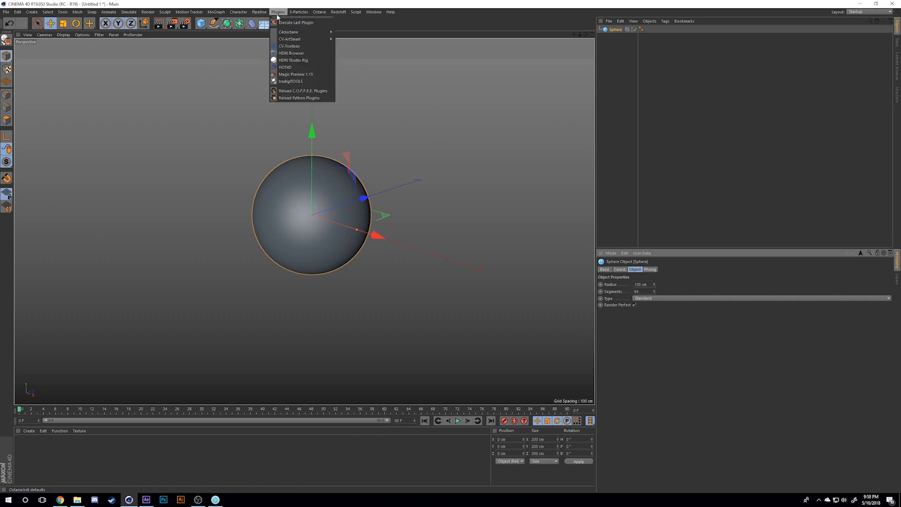
mouse_move(293, 60)
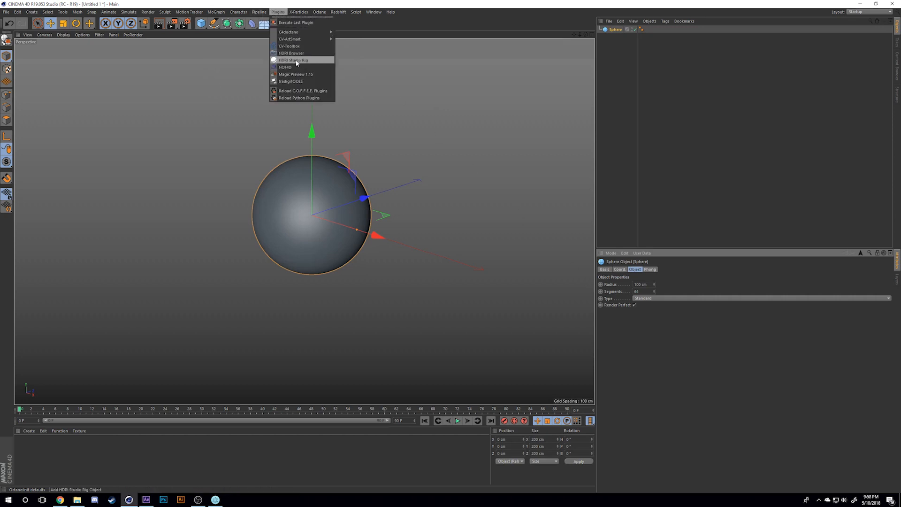
click(296, 73)
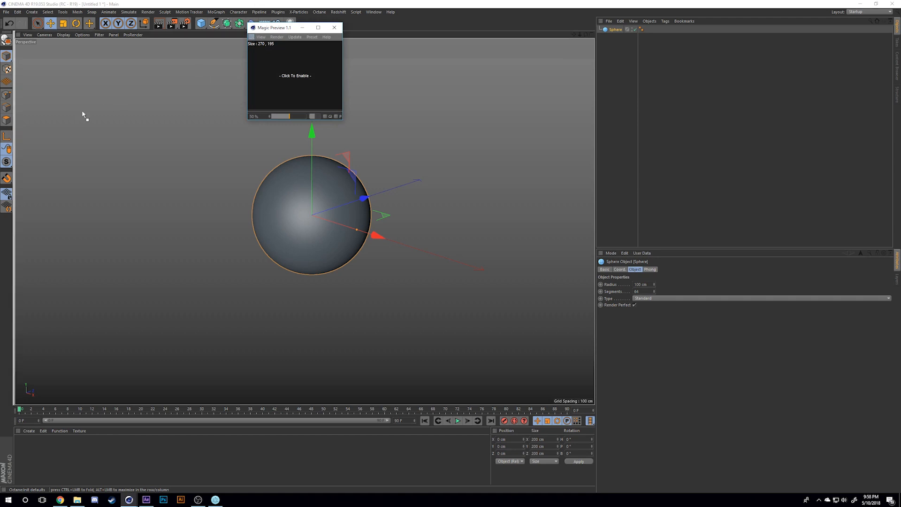
click(293, 75)
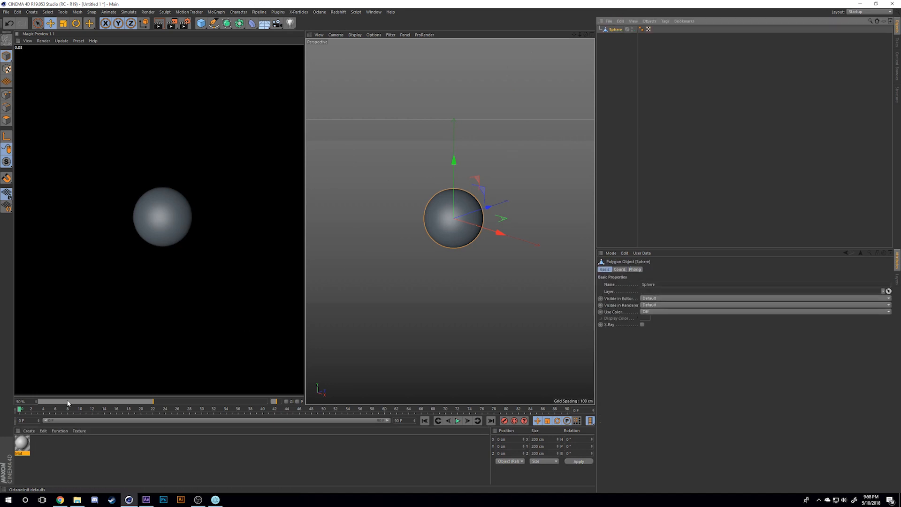
Enable the Displacement channel in the new material's settings
double_click(22, 442)
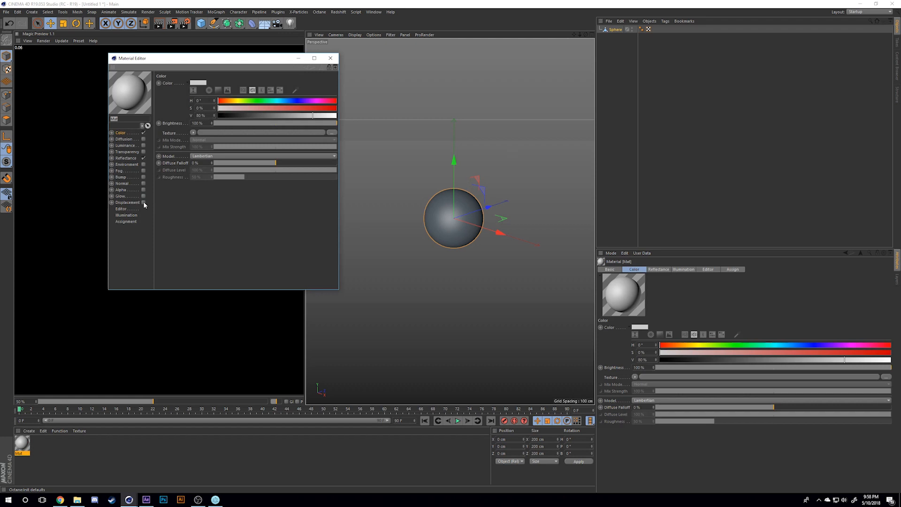
click(332, 132)
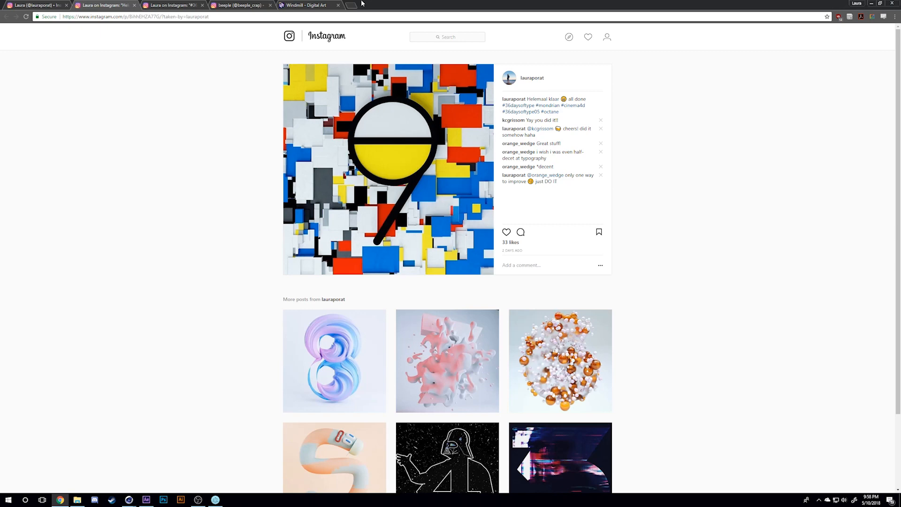
Generate a JSplacement map with solid block shapes off and 1450 iterations, then return to Cinema 4D
click(311, 6)
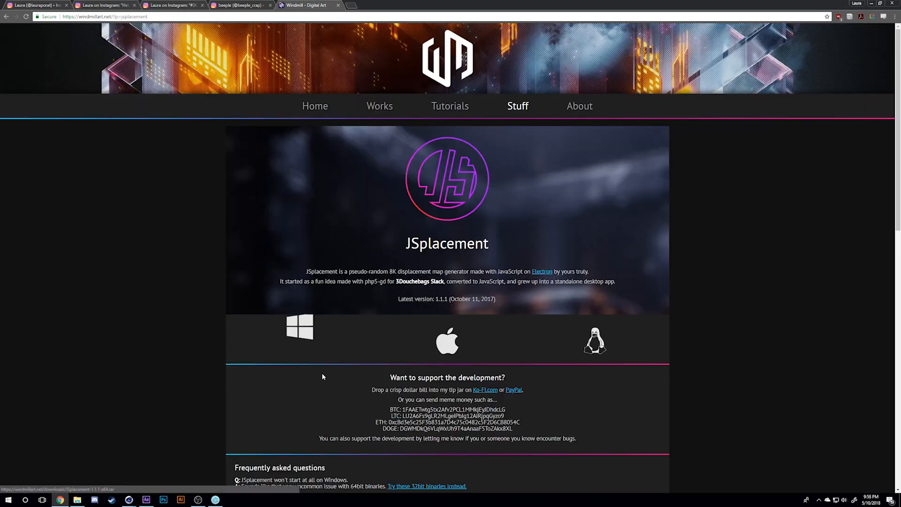
mouse_move(595, 340)
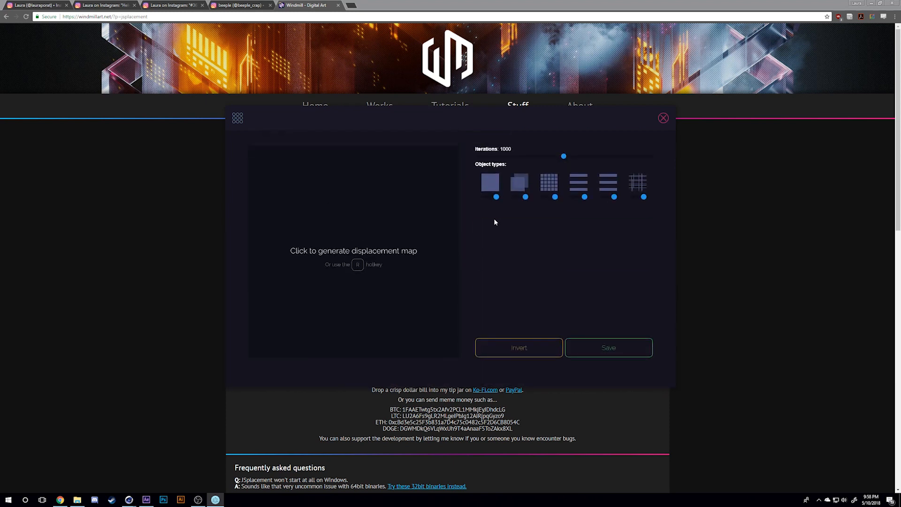
click(353, 250)
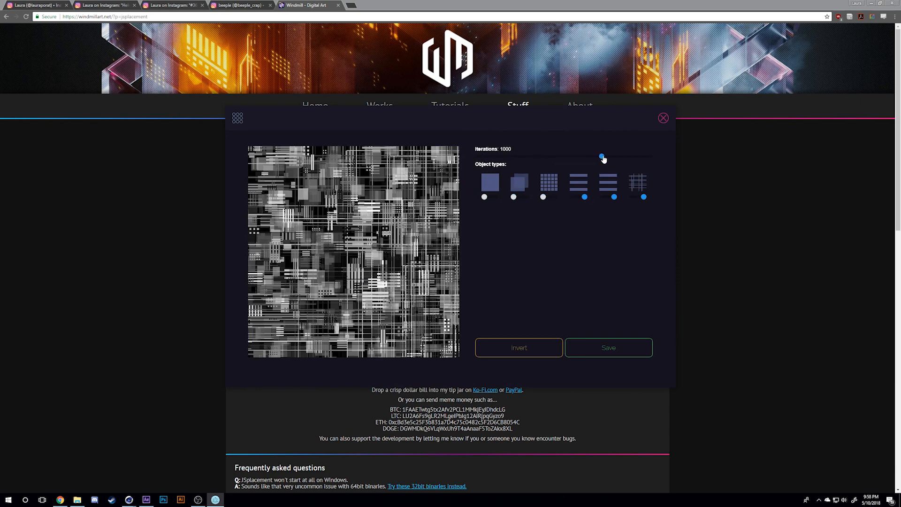
drag(601, 157, 602, 157)
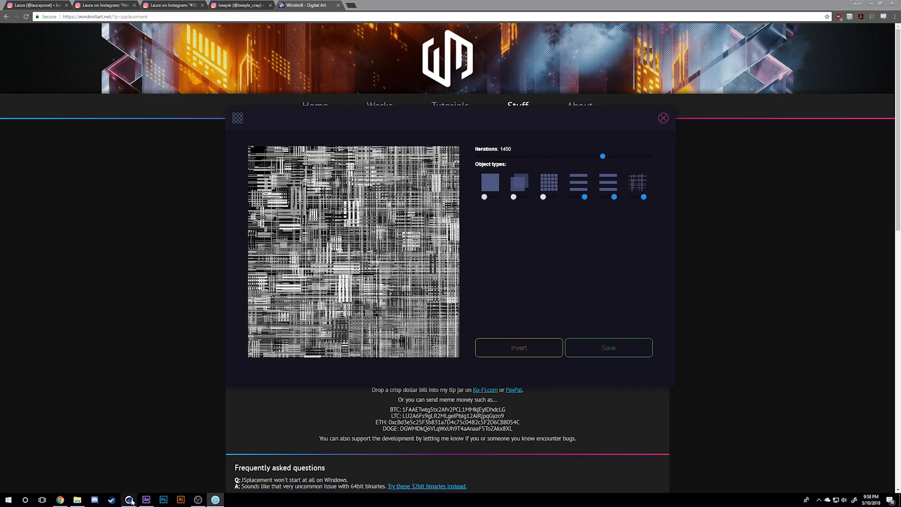
click(129, 500)
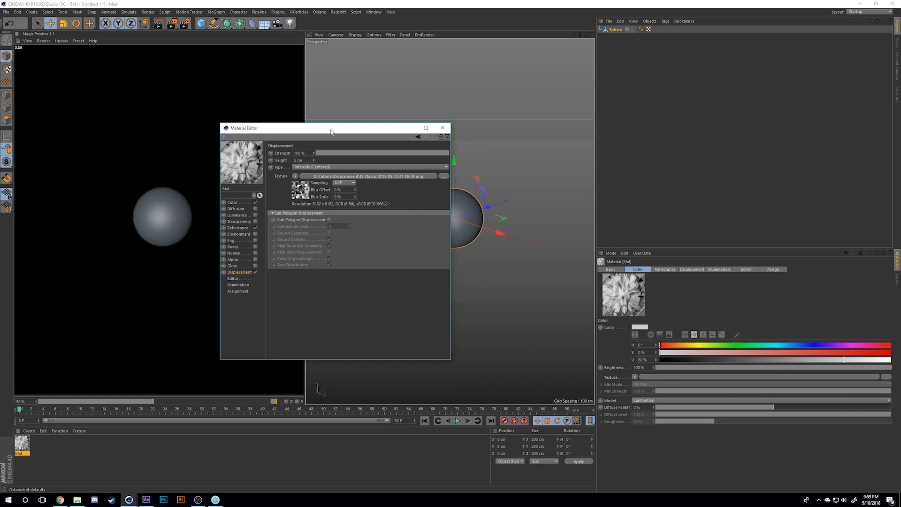
Enable Sub Polygon Displacement for the material and close its settings
drag(330, 128, 304, 110)
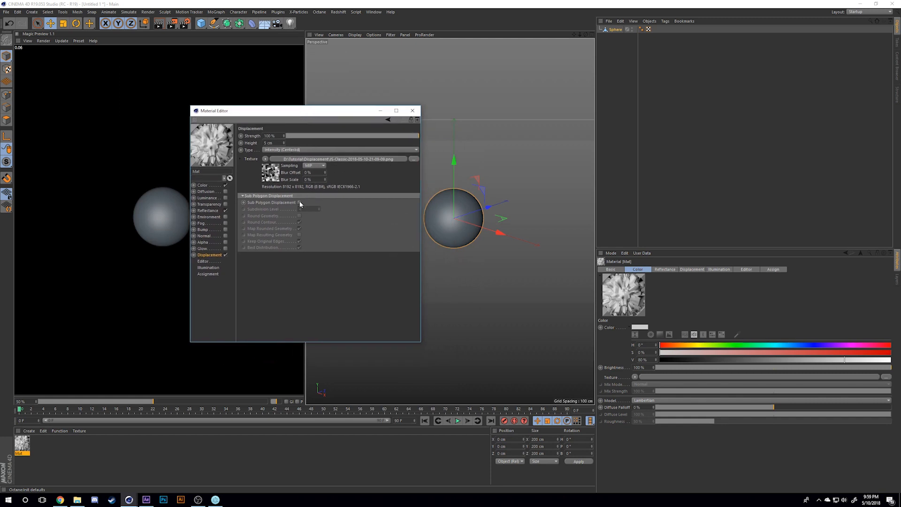
click(300, 203)
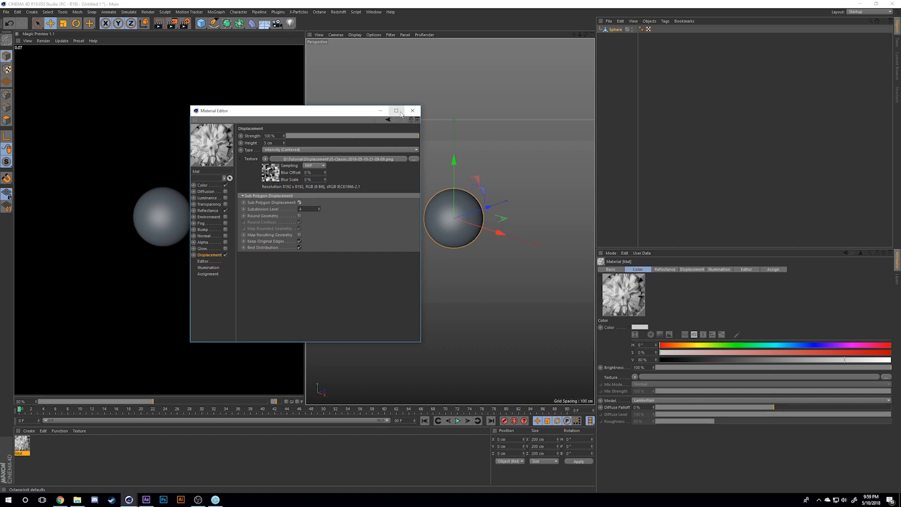
click(411, 110)
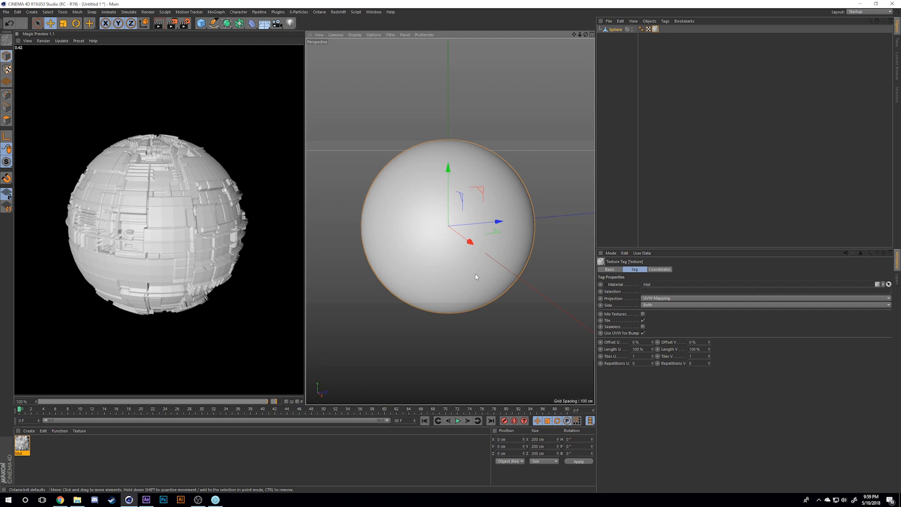
click(373, 12)
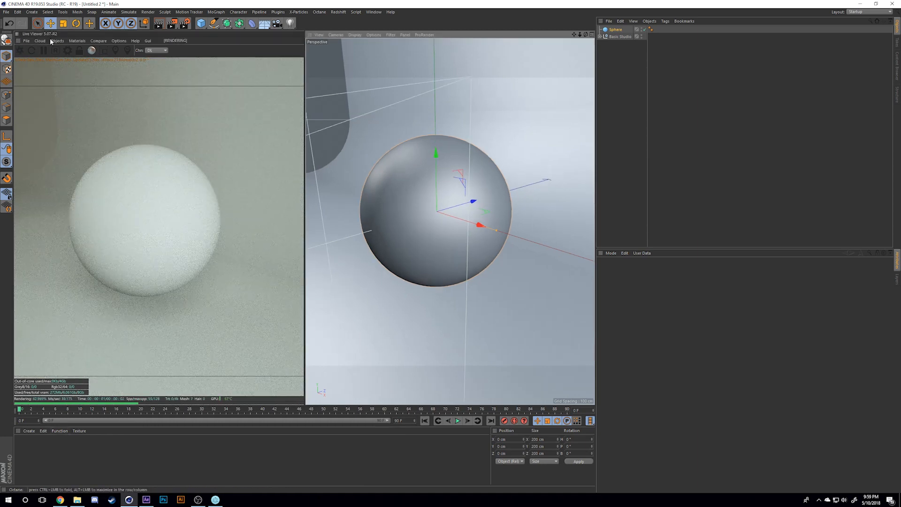
Create an Octane diffuse material from the Live Viewer's Materials list
click(56, 40)
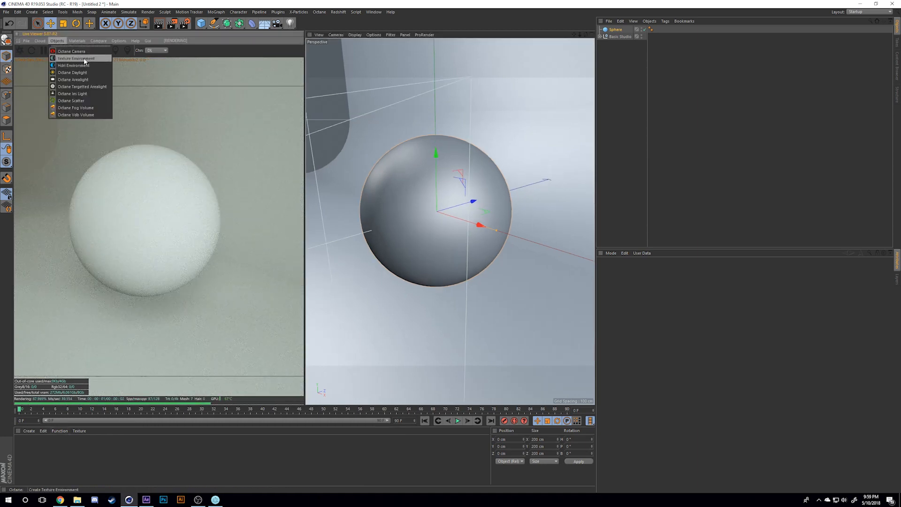
click(76, 41)
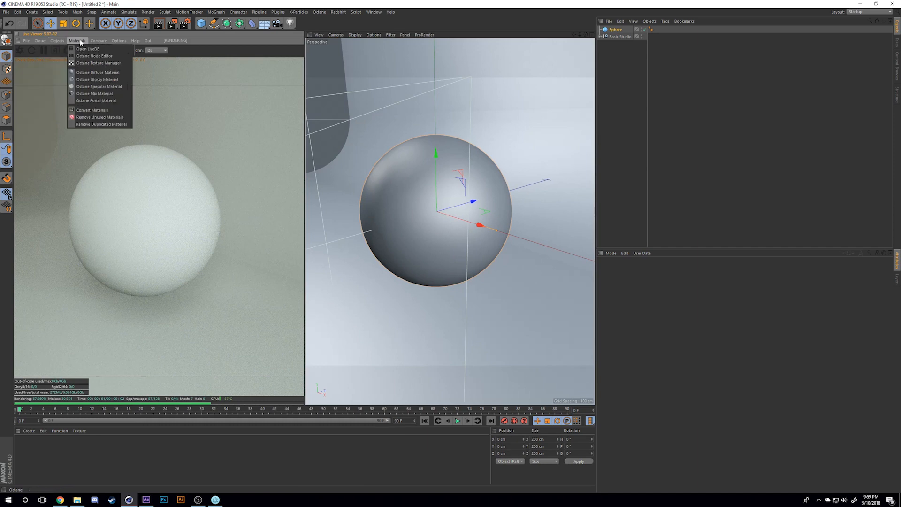
click(98, 72)
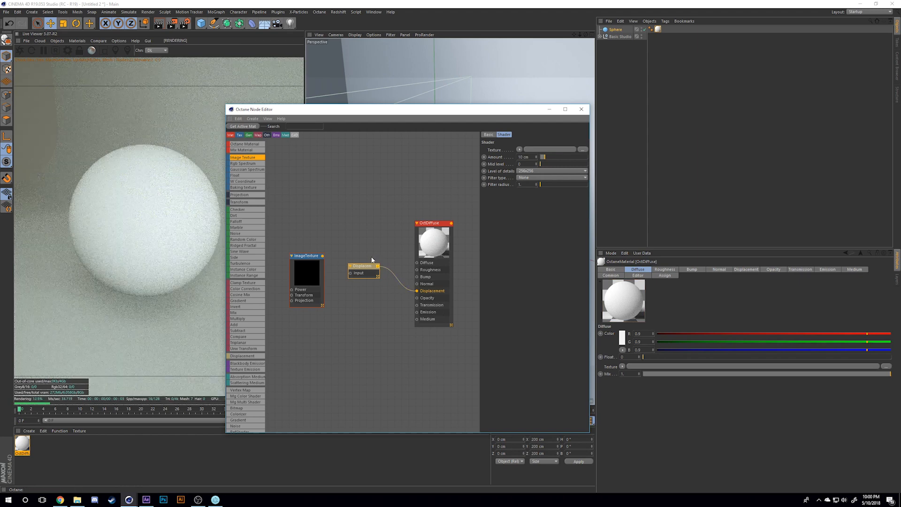
Wire the ImageTexture node into Displacement and load the JS-Classic PNG into it
drag(362, 266, 370, 259)
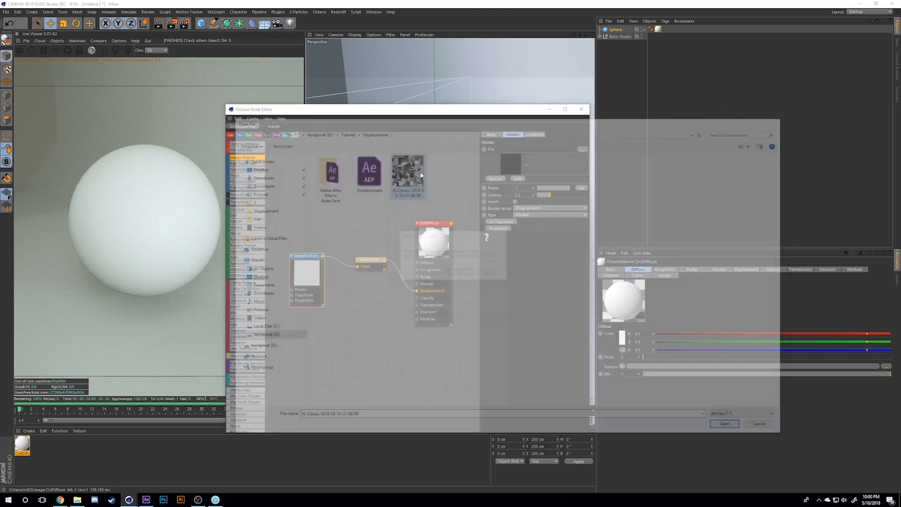
click(723, 423)
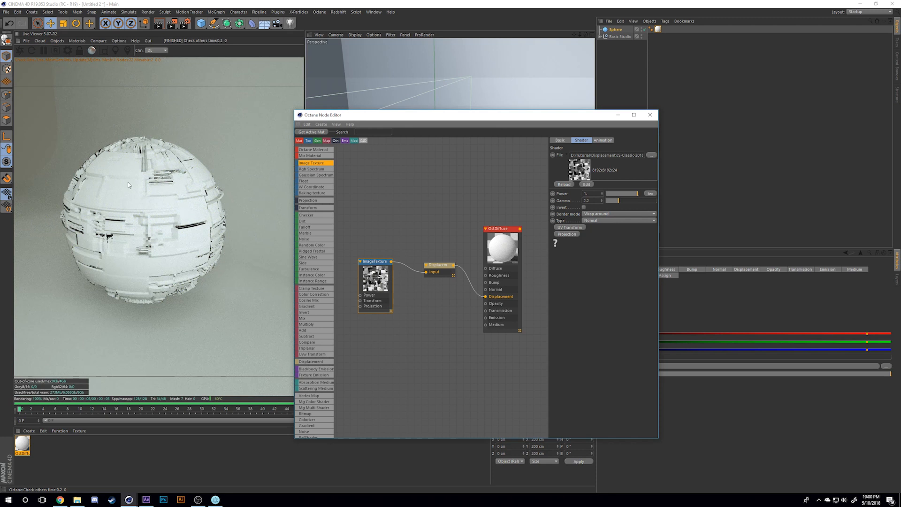
mouse_move(148, 268)
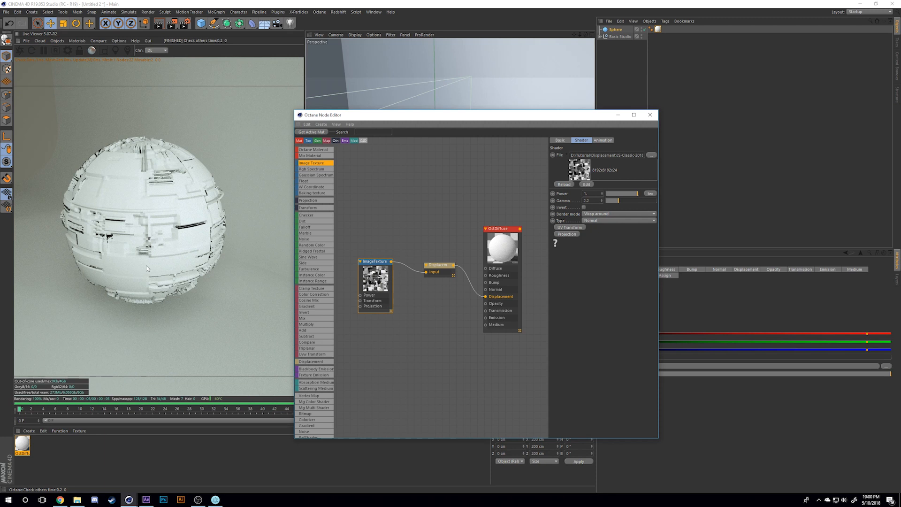
mouse_move(375, 170)
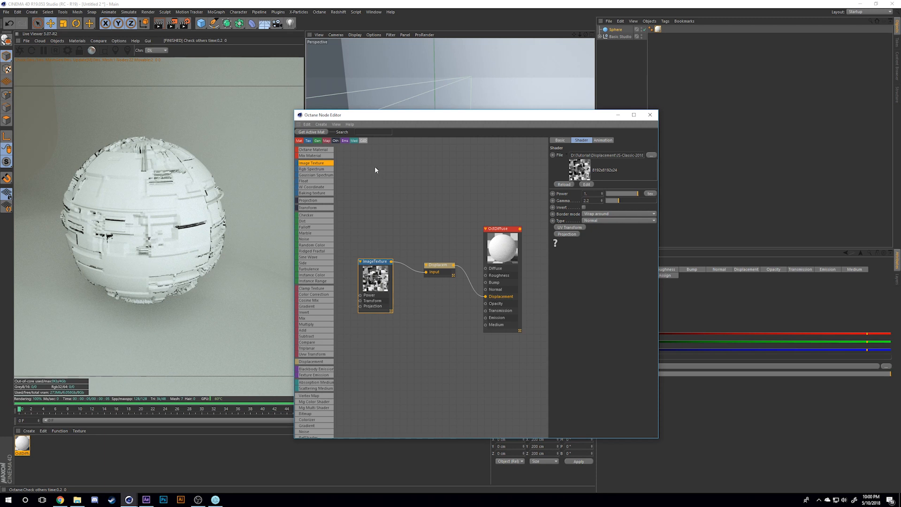
Select the Displacement node to show its amount and level-of-detail parameters
click(436, 258)
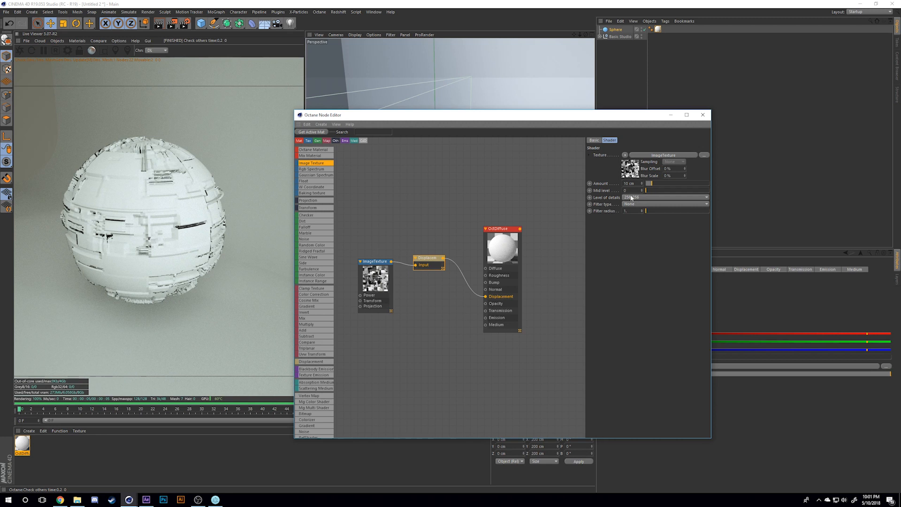
Set the displacement Level of details to 8192x8192 and close the node editor
click(704, 197)
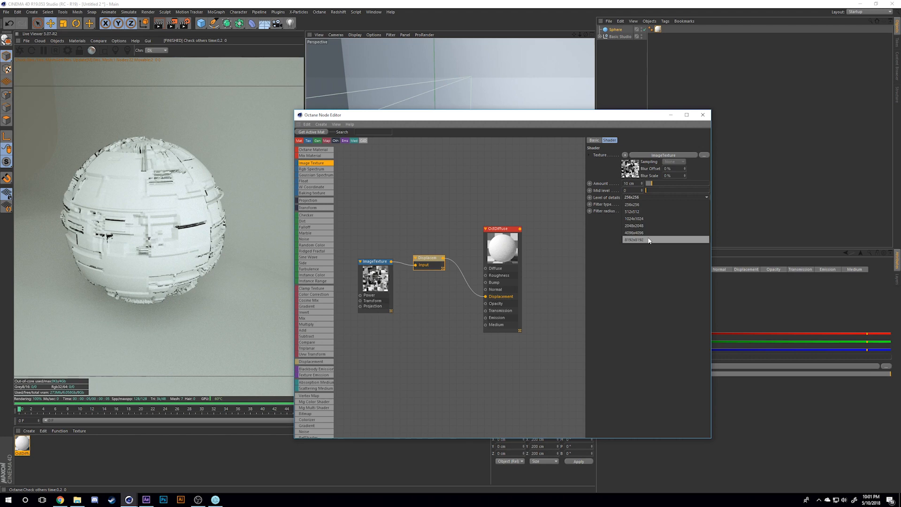
click(632, 239)
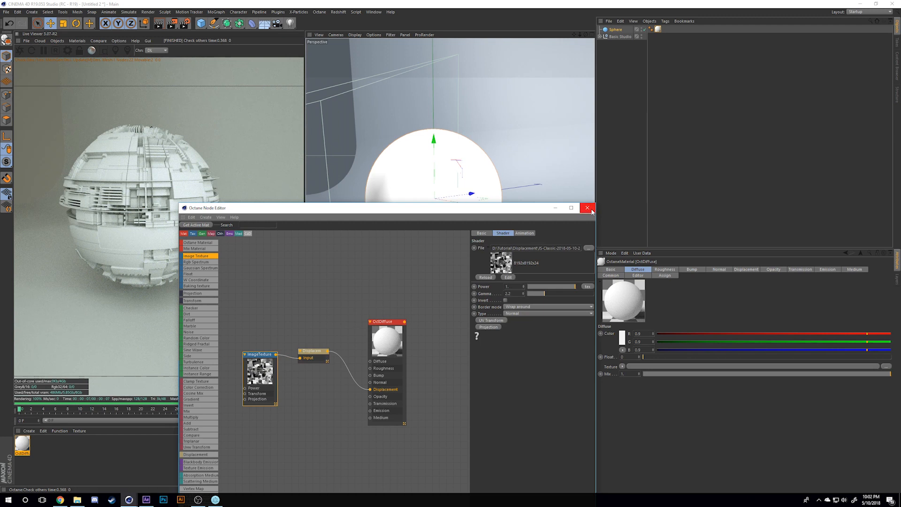
click(587, 208)
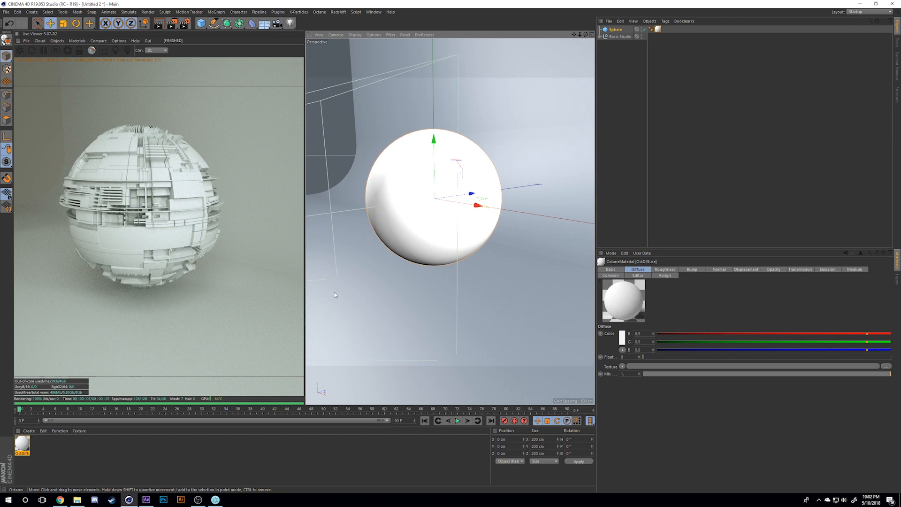
Switch to the 9.c4d scene and view the displaced Mondrian plane under the number nine
click(5, 12)
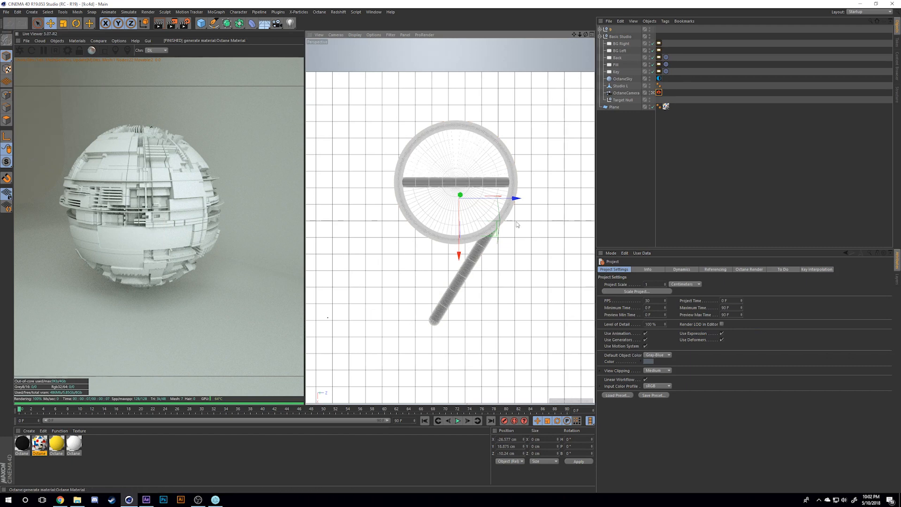
mouse_move(22, 53)
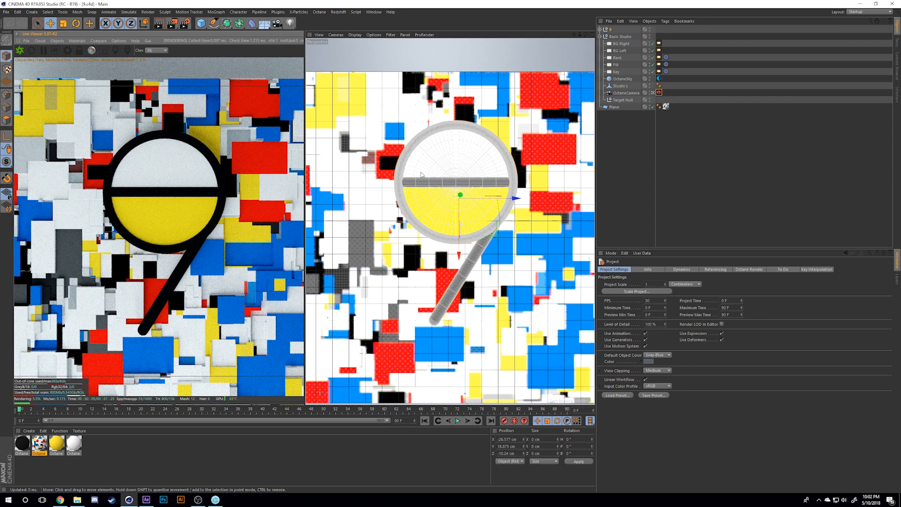
mouse_move(524, 210)
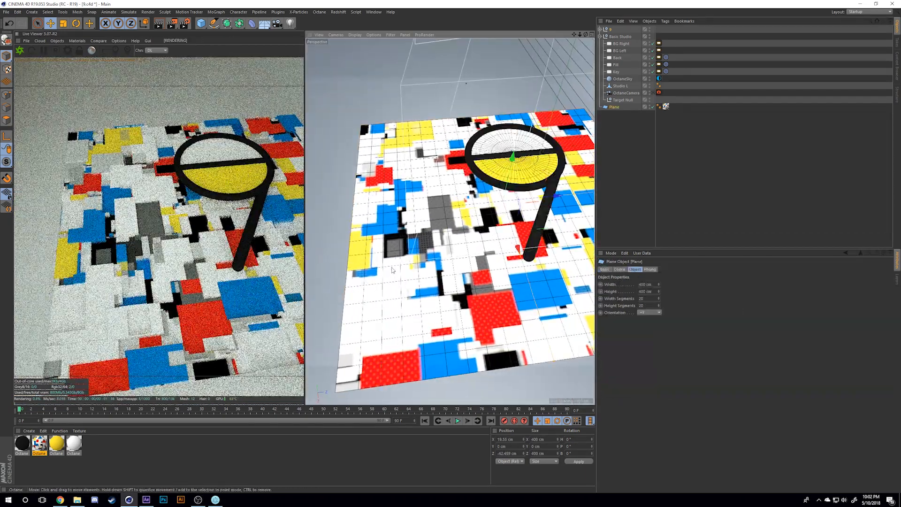
click(614, 107)
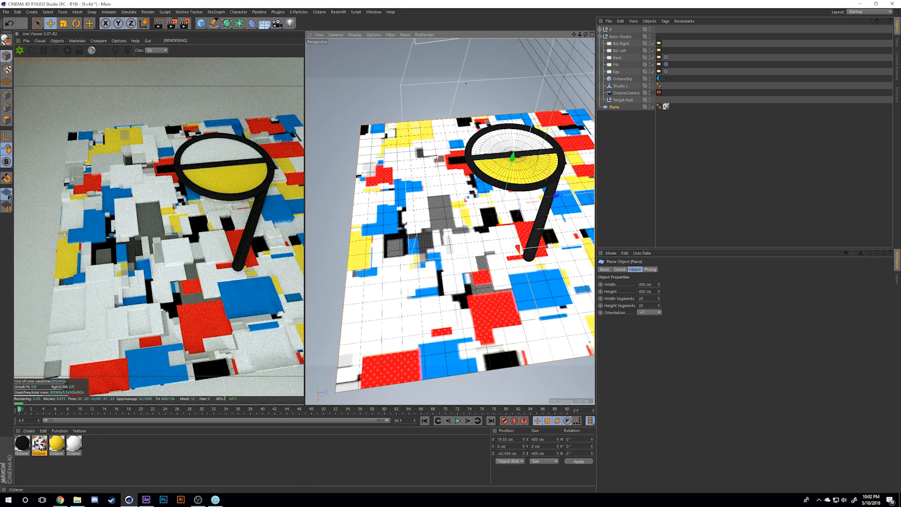
Review the plane's Octane node graph, checking the Mondrian ImageTexture node feeding the material
double_click(38, 442)
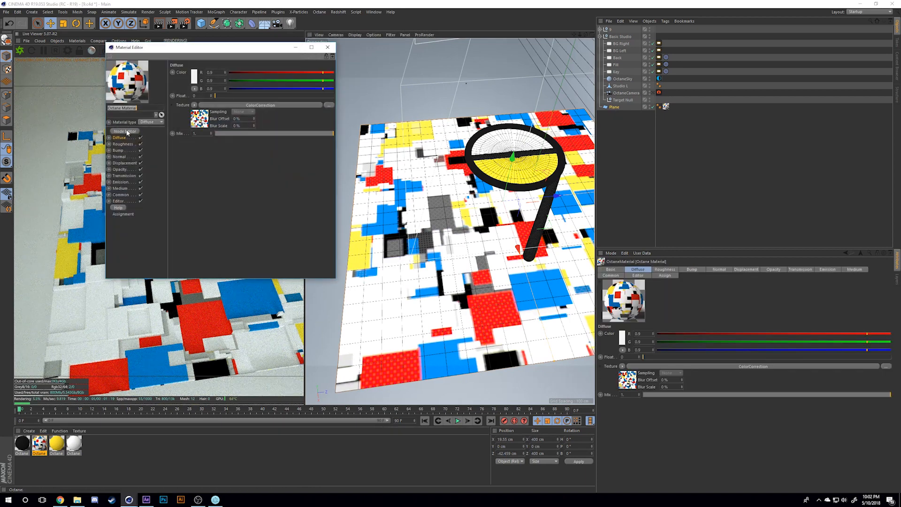
click(125, 131)
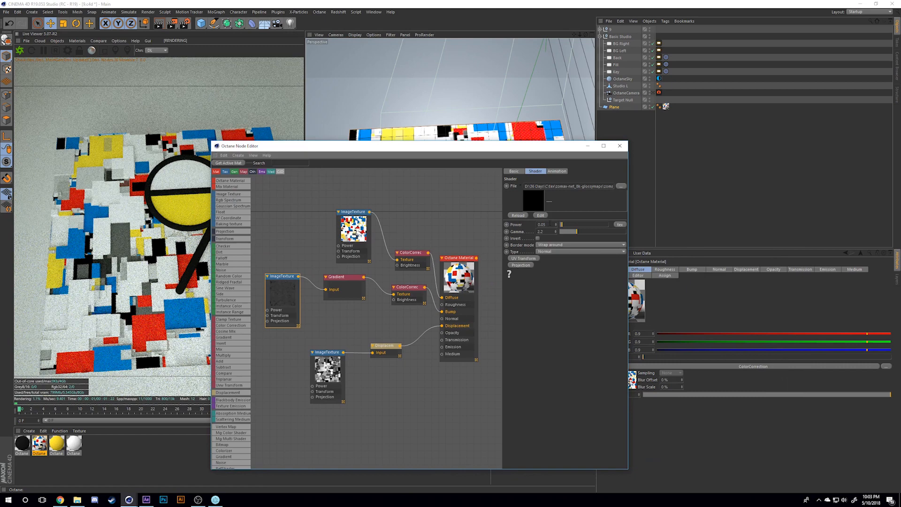
click(516, 215)
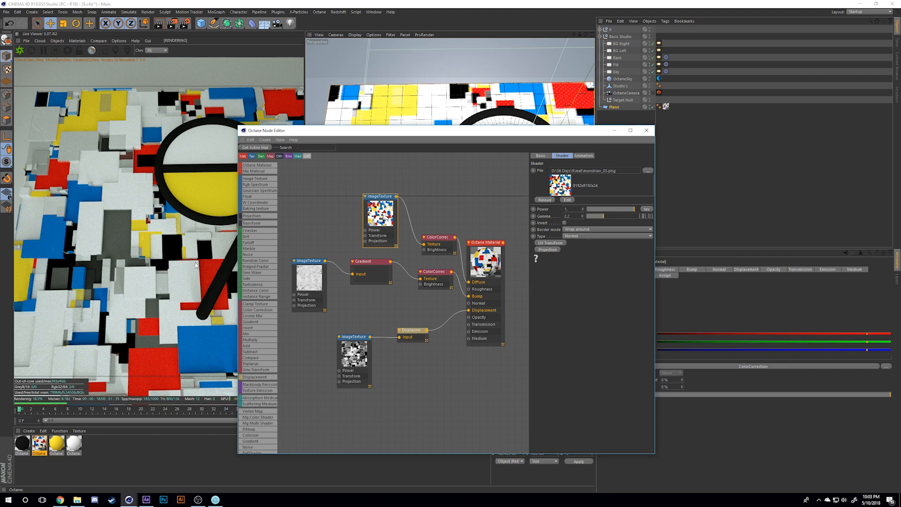
mouse_move(202, 255)
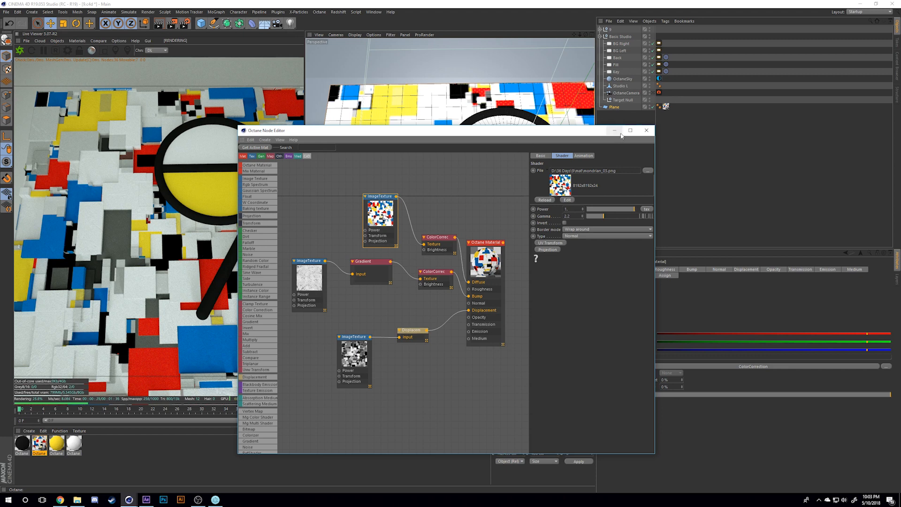
click(646, 130)
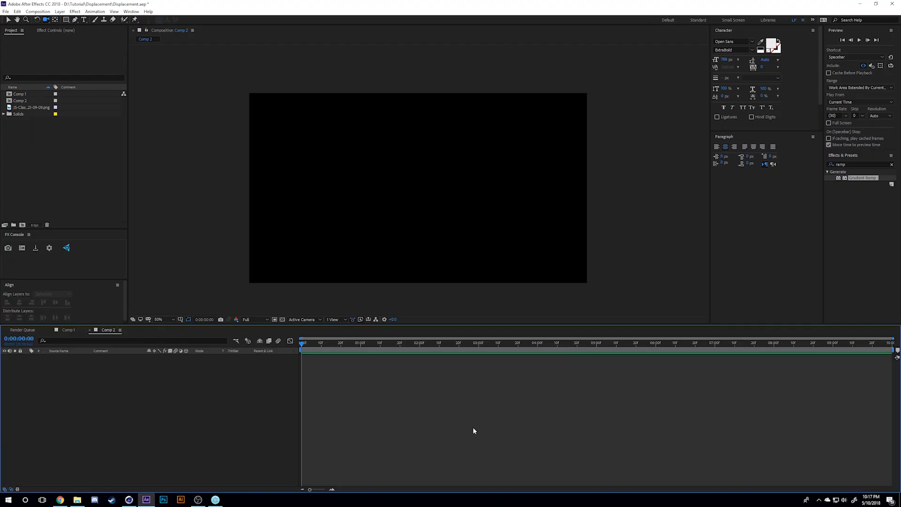
mouse_move(27, 103)
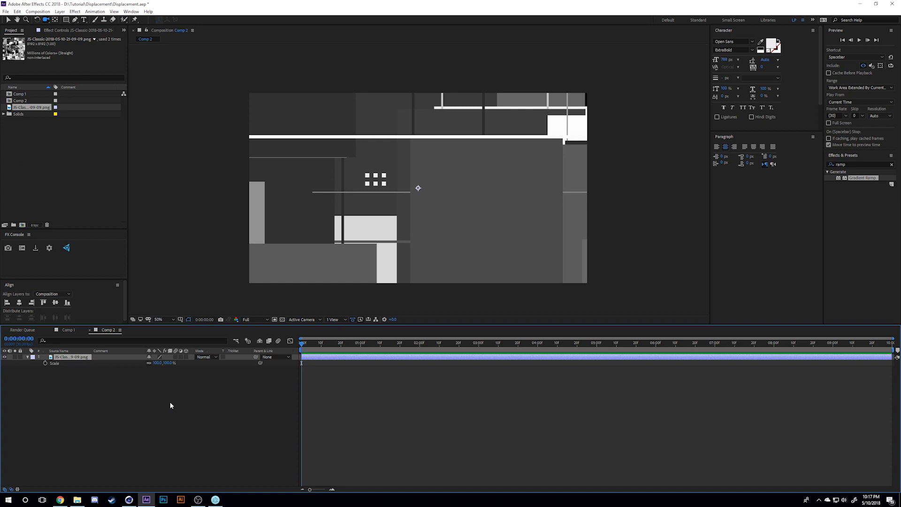
Scale down the JSplacement map layer in Comp 2 and reach the effects list for the black solid
double_click(159, 362)
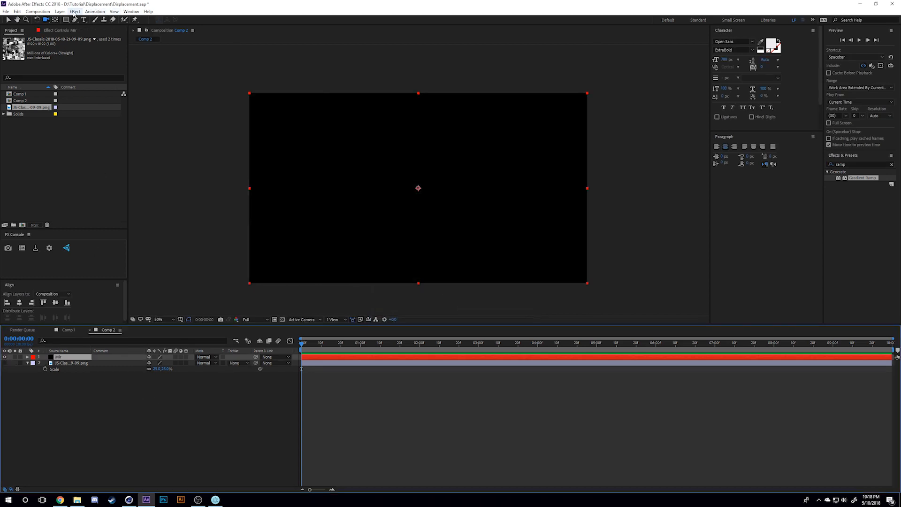
click(74, 12)
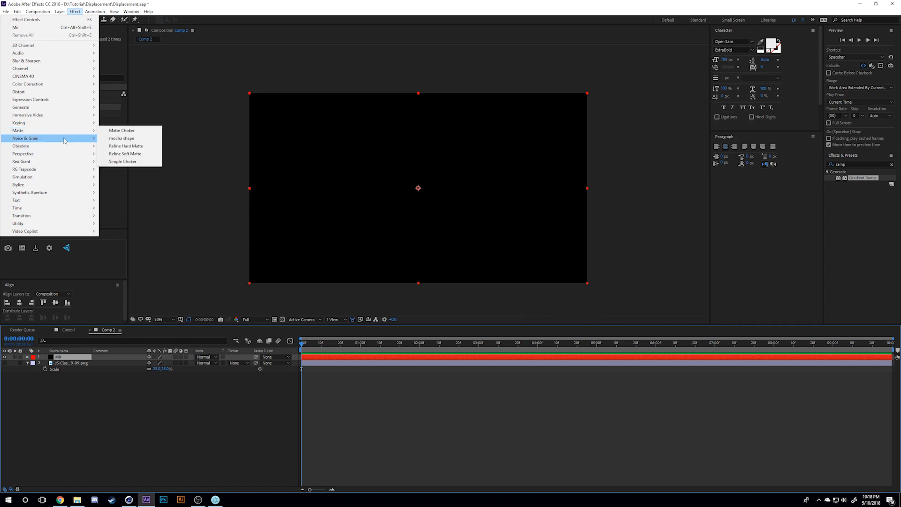
mouse_move(24, 169)
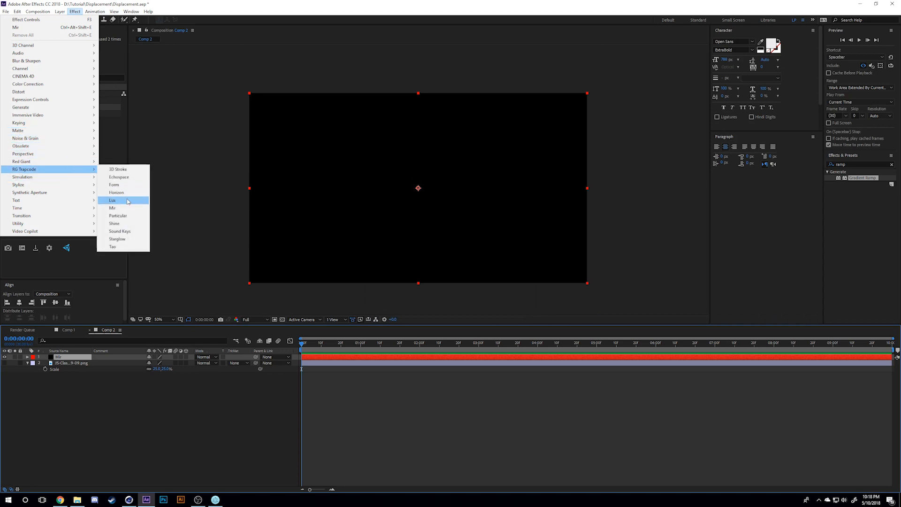
Apply Trapcode Mir to the black solid and enlarge its Geometry to 800 by 800
click(114, 208)
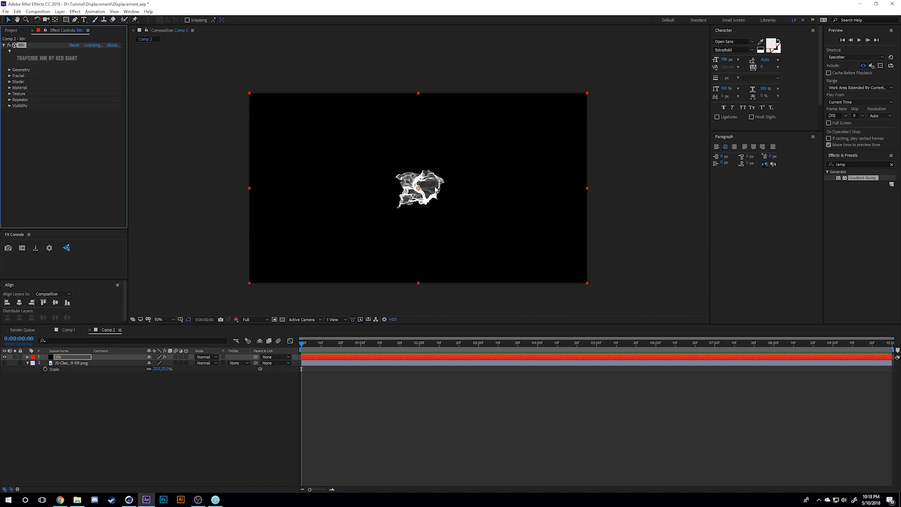
click(9, 70)
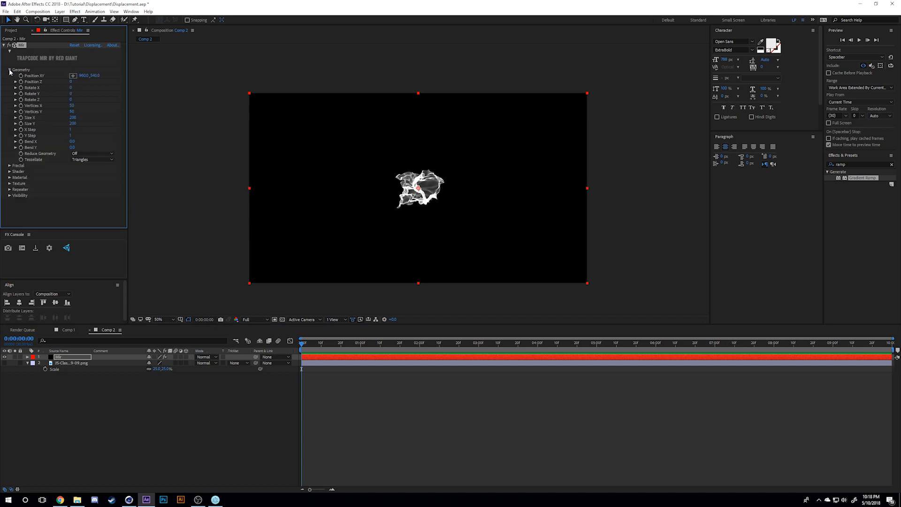
click(73, 117)
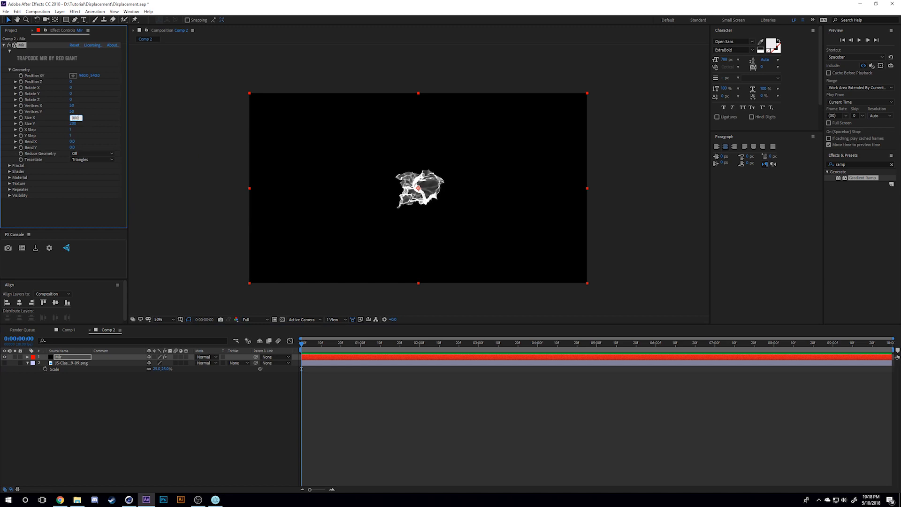
text(800)
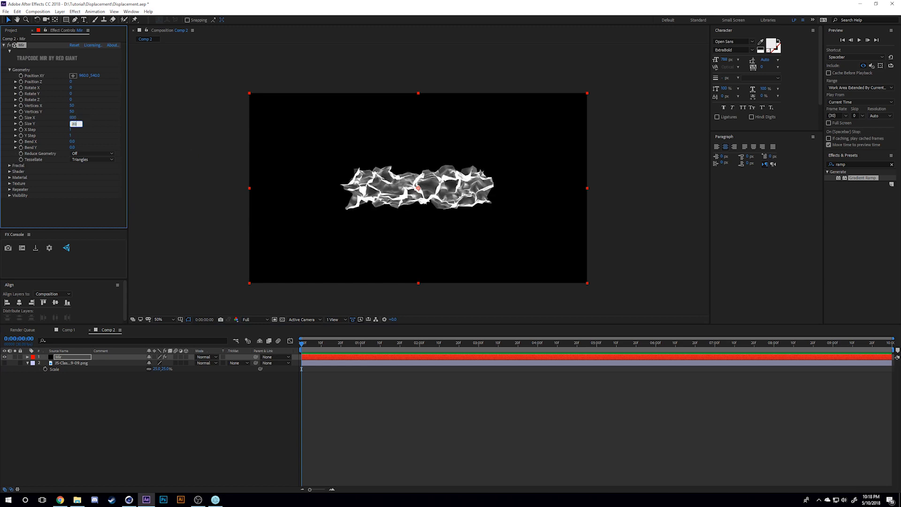
text(800)
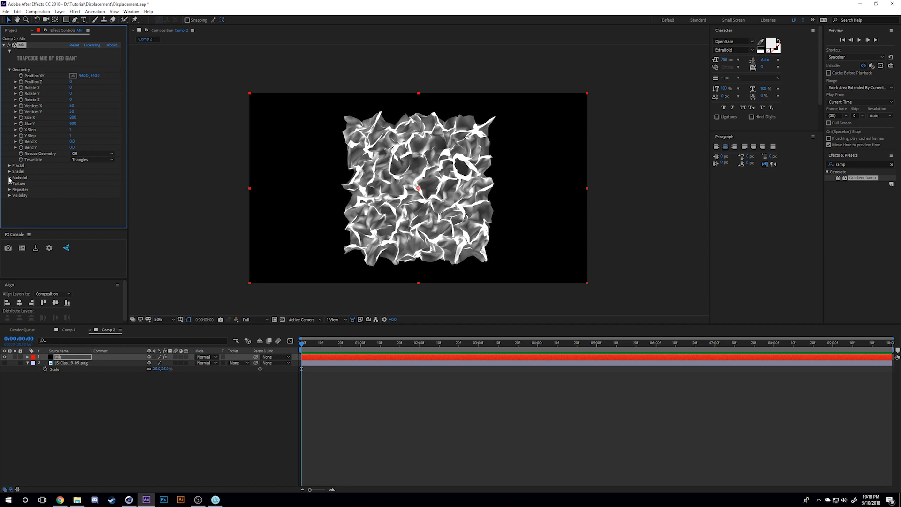
click(9, 166)
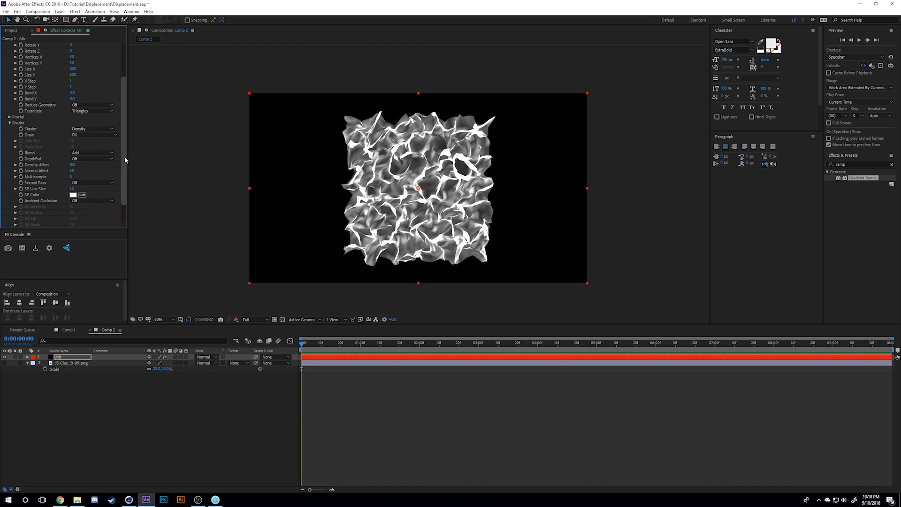
scroll(down, 3)
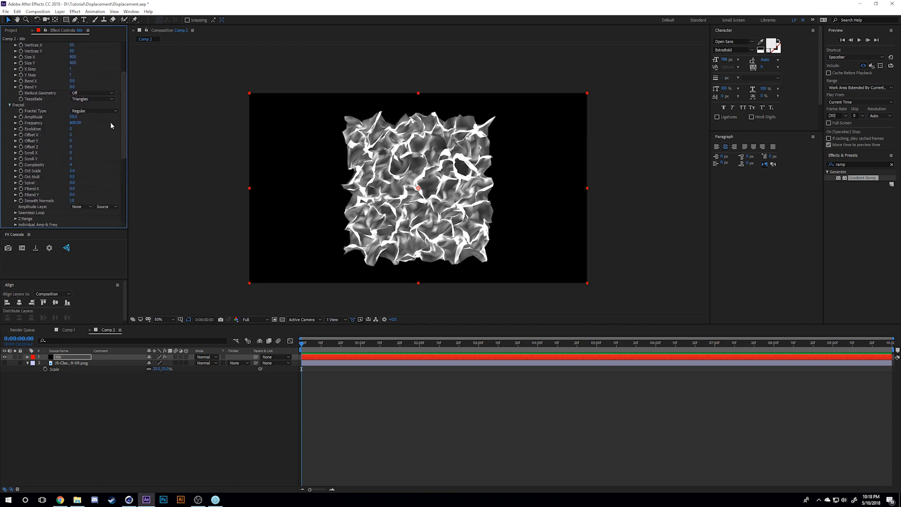
scroll(down, 3)
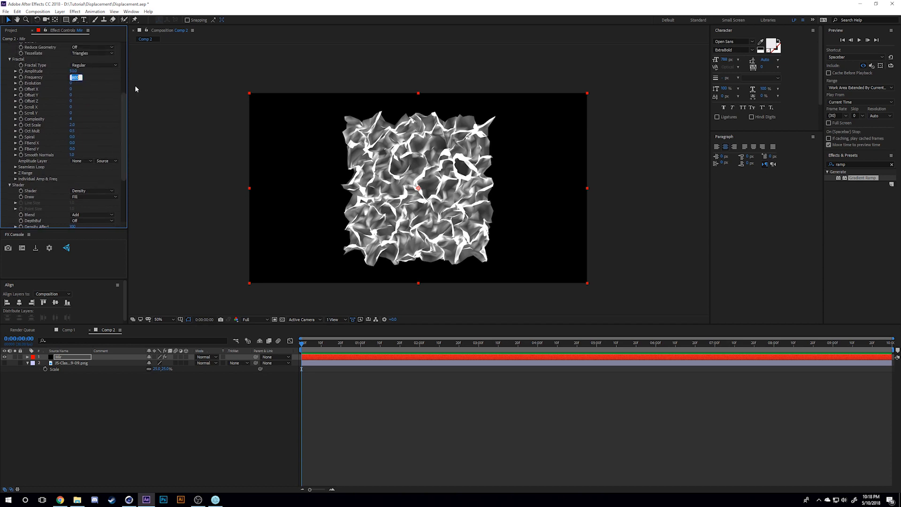
Zero Mir's Fractal Frequency and set Amplitude Layer to the JSplacement map PNG
text(0.00)
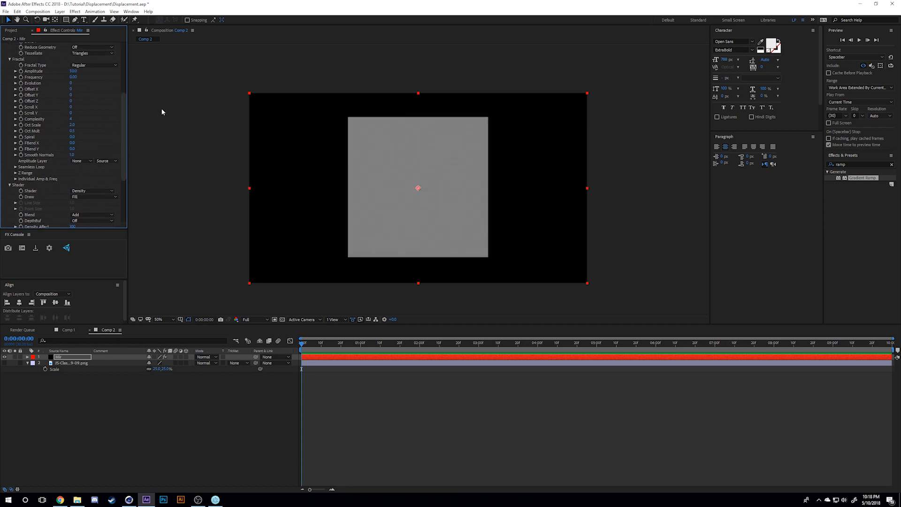
mouse_move(491, 114)
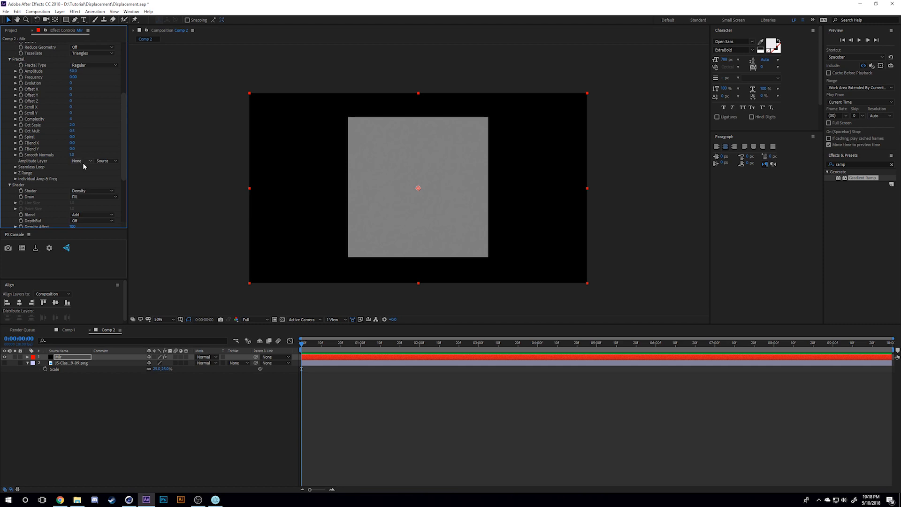
click(80, 160)
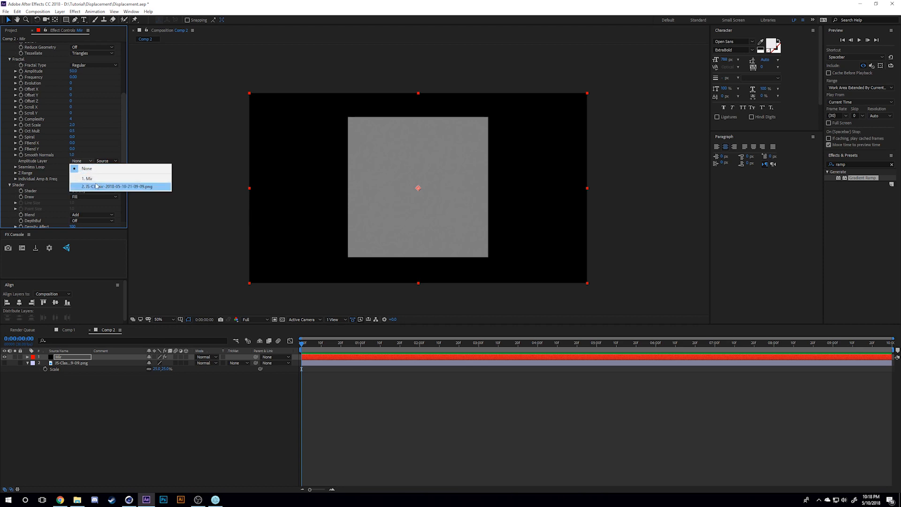
click(118, 186)
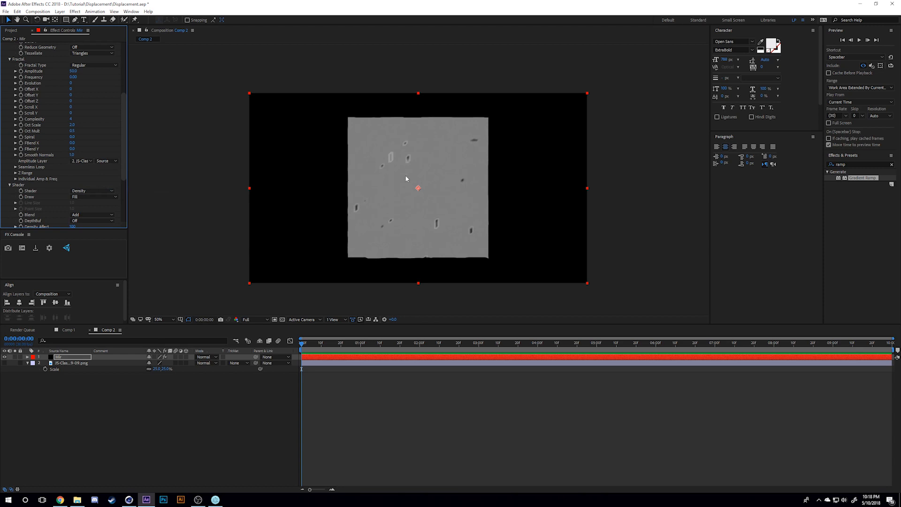
mouse_move(438, 169)
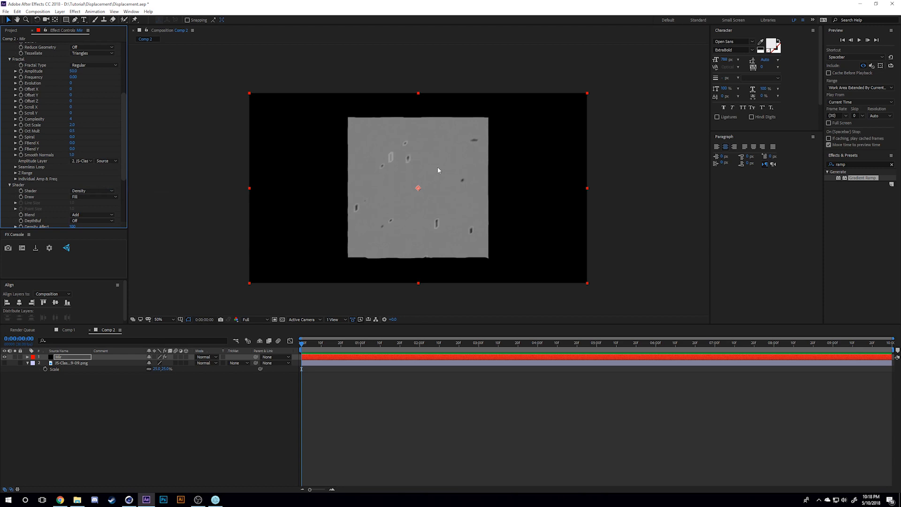
mouse_move(94, 74)
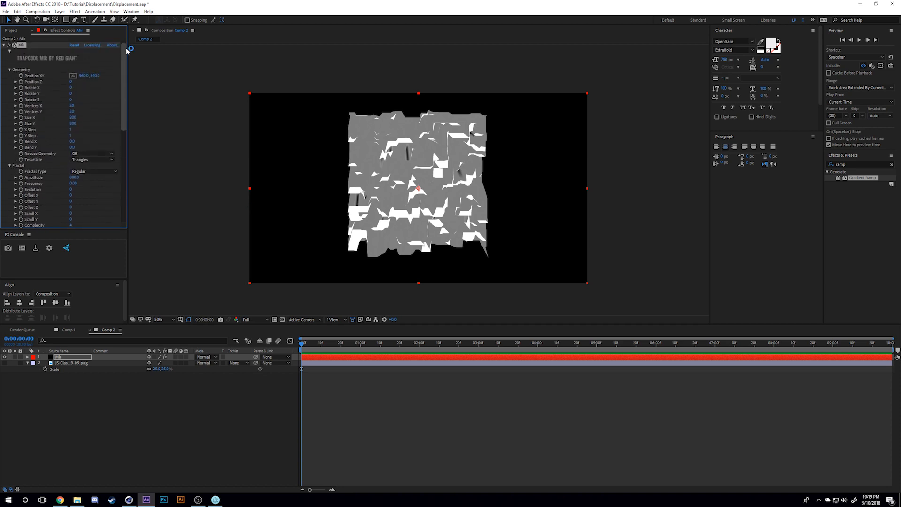
Raise Mir's Vertices X and Y to 100 for a denser displaced mesh
double_click(75, 106)
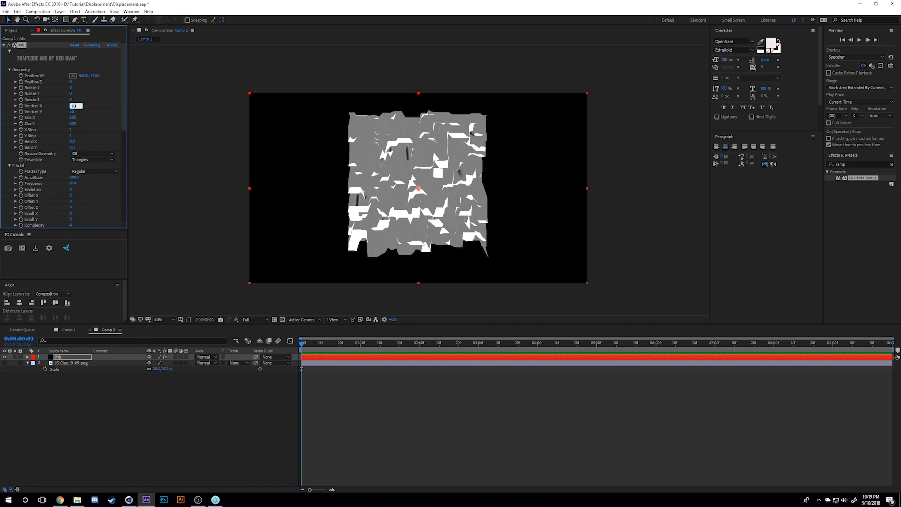
text(100)
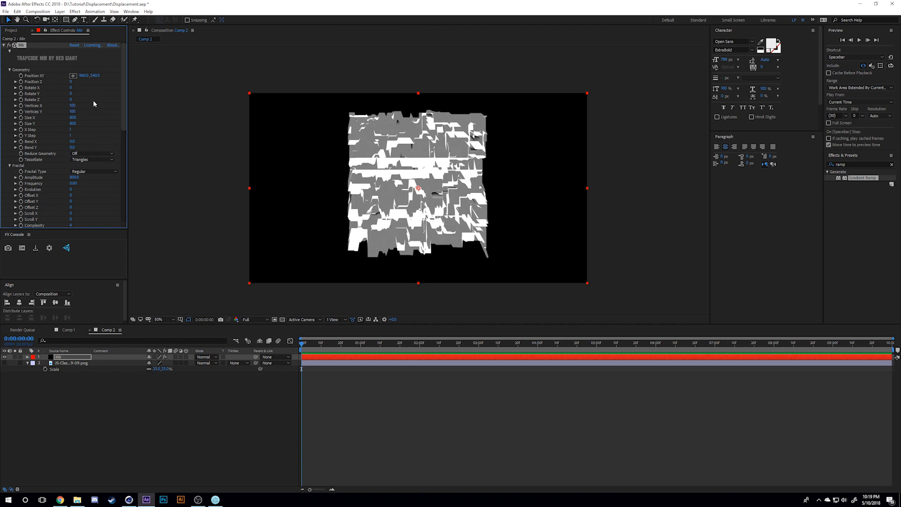
scroll(down, 3)
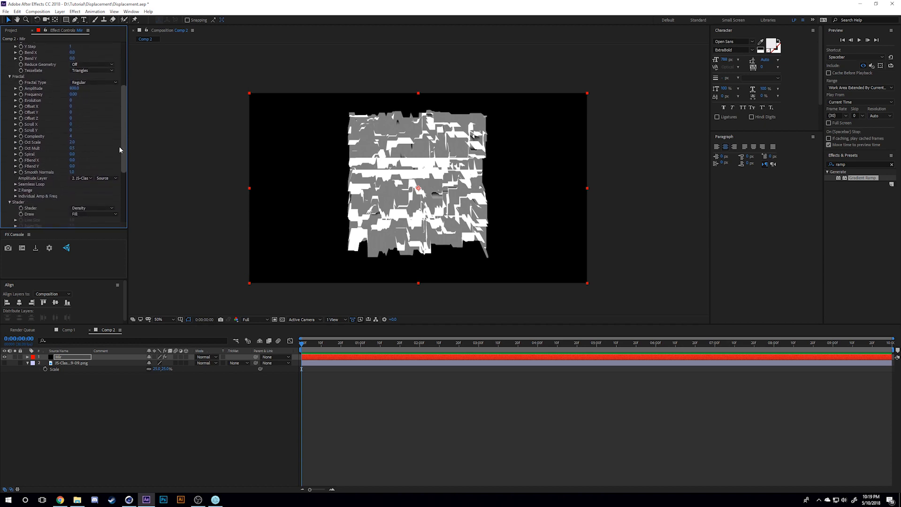
scroll(down, 3)
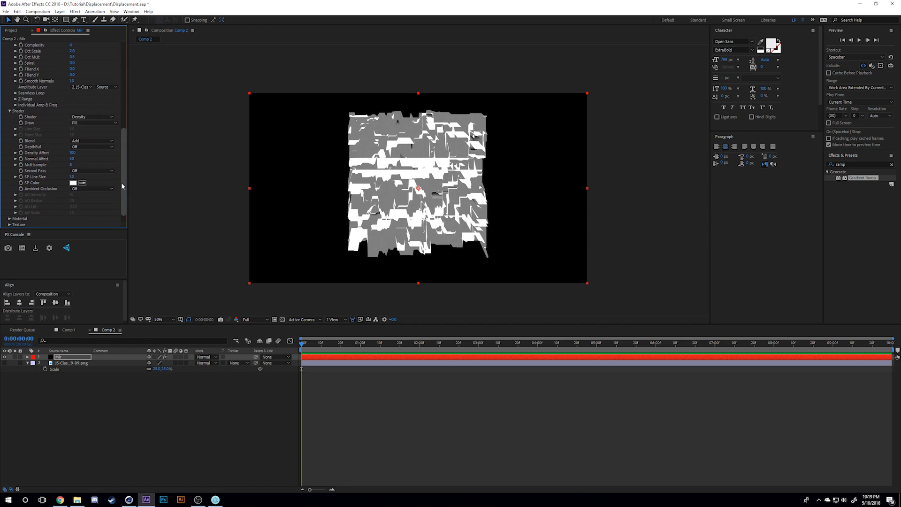
mouse_move(36, 119)
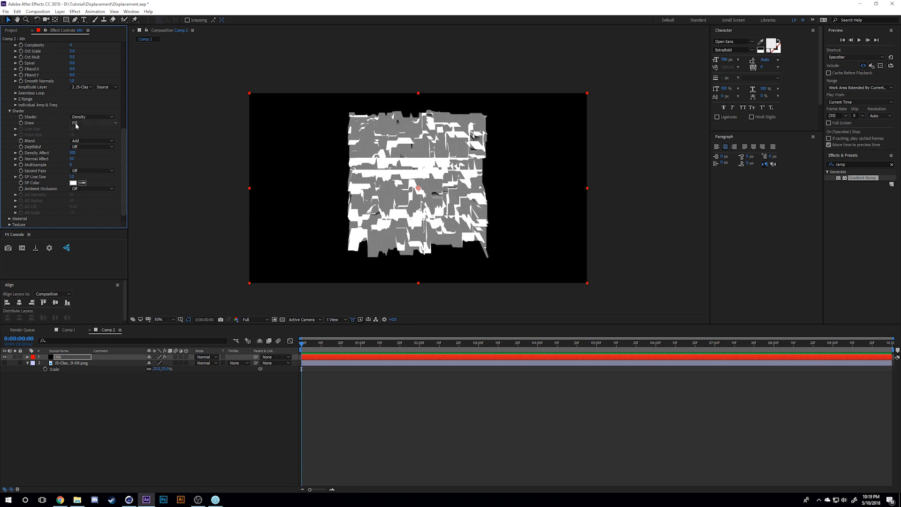
Set Mir's Shader Draw and Second Pass both to Wireframe
click(92, 123)
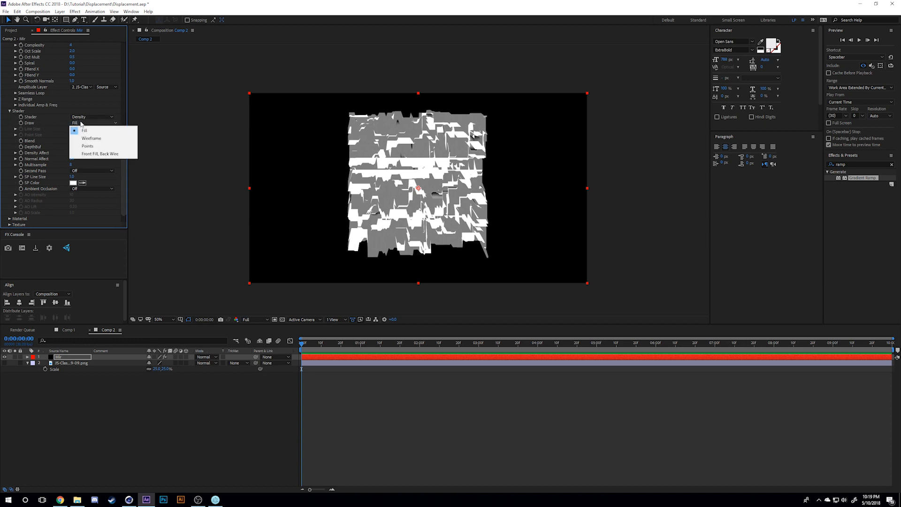
click(91, 138)
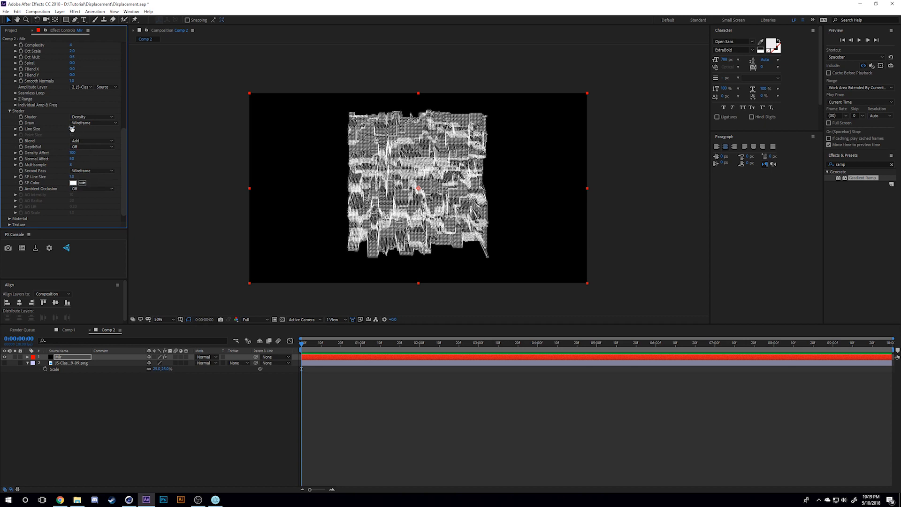
click(81, 128)
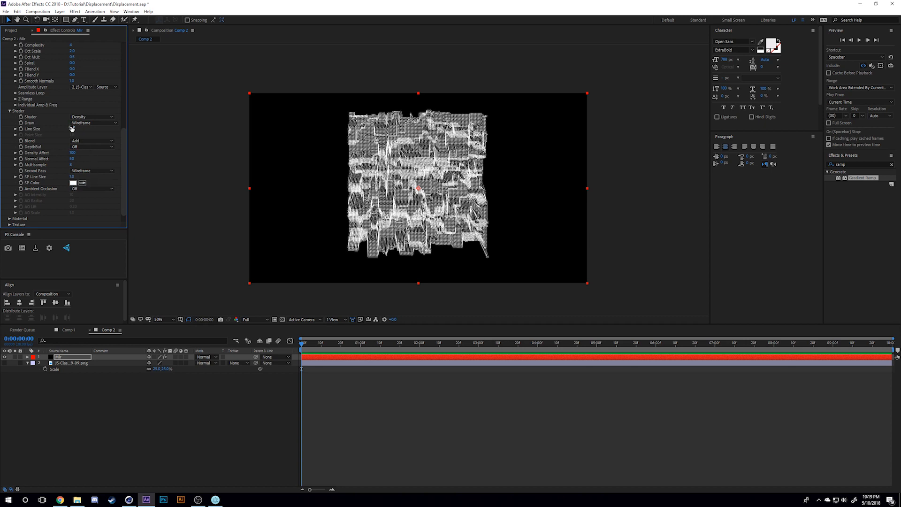
click(76, 176)
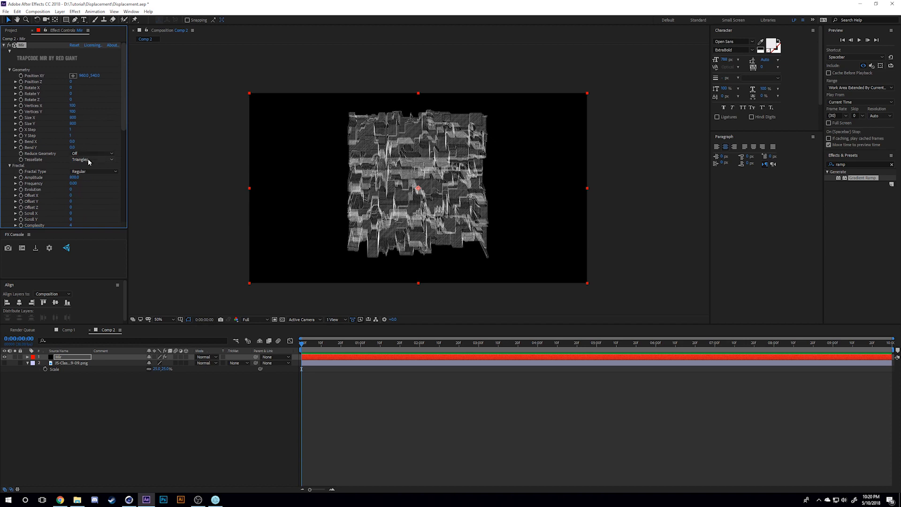
Tessellate the mesh with Quads and bend it at 0.3 in X and Y into a sphere
click(92, 159)
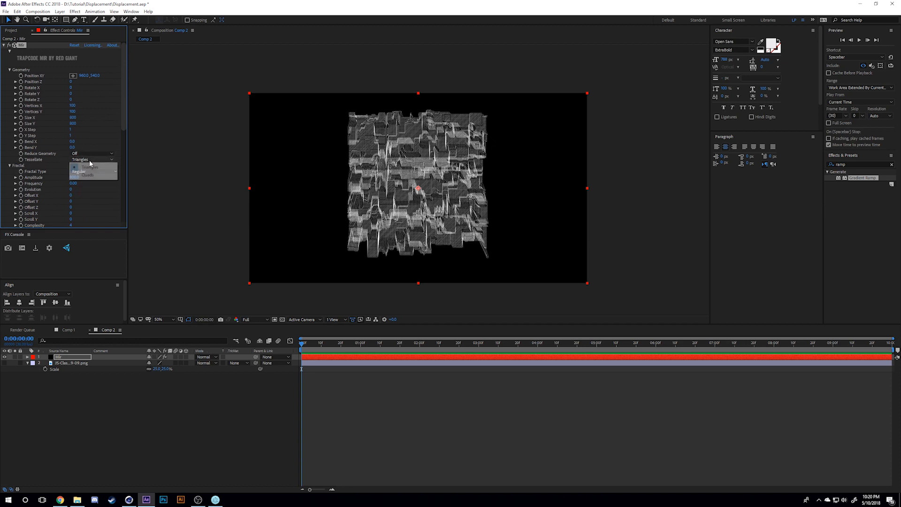
click(83, 174)
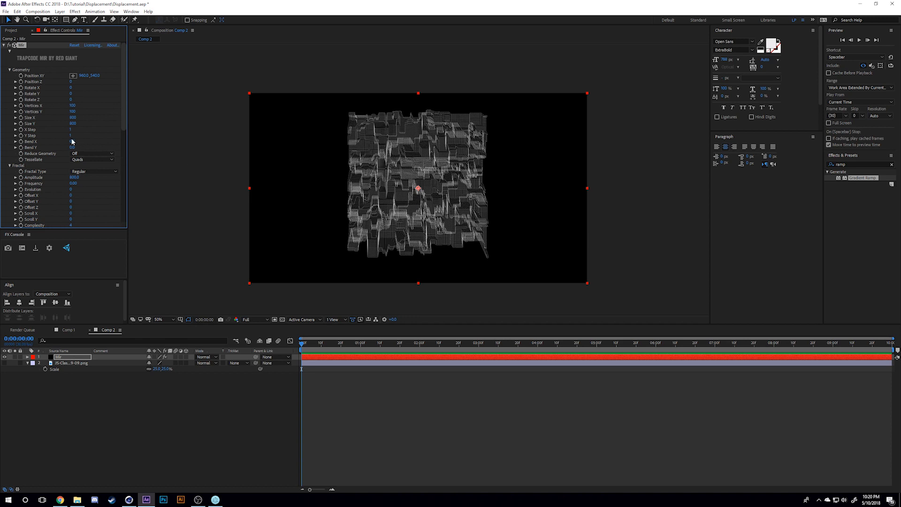
click(73, 142)
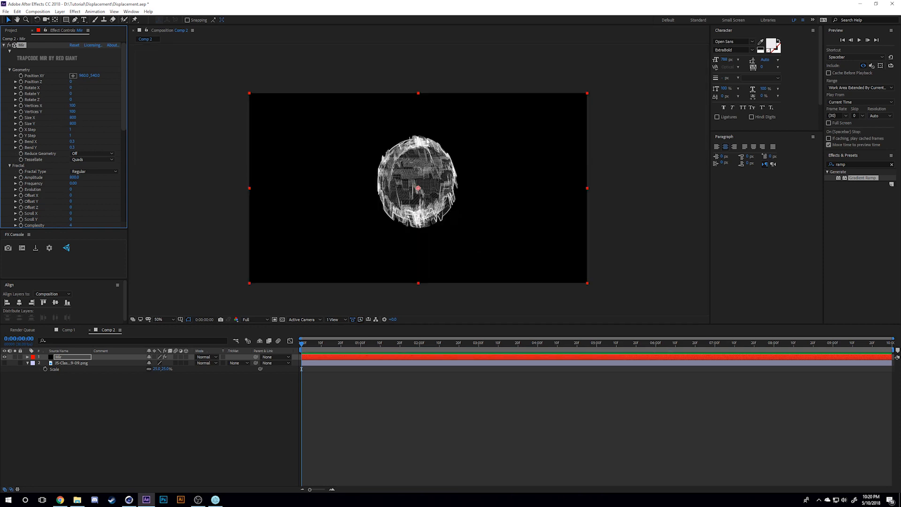
scroll(down, 3)
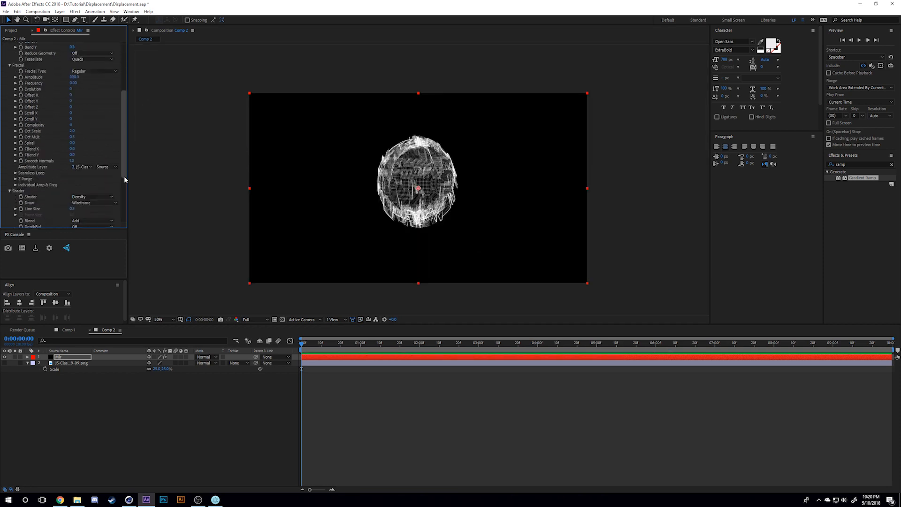
scroll(down, 3)
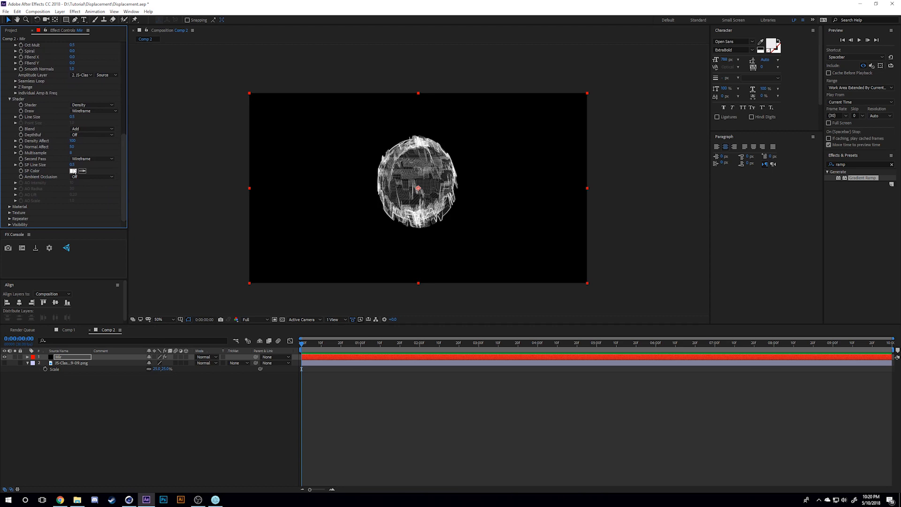
Change Mir's SP Color to red FF0000 so the wireframe sphere renders red
click(73, 171)
text(FF0000)
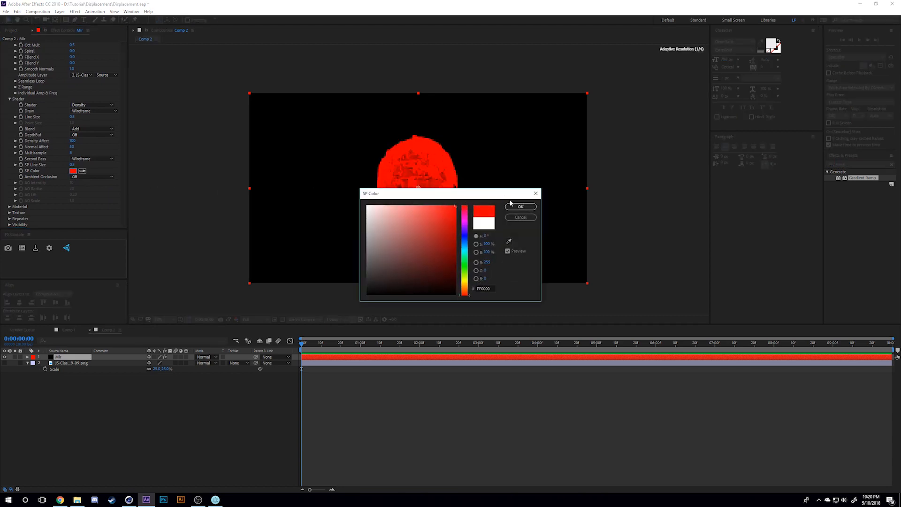
click(519, 206)
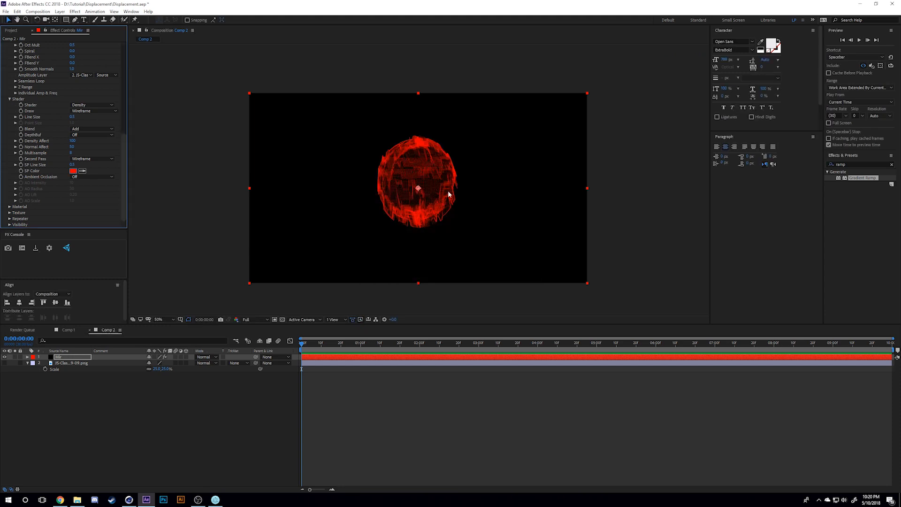
click(160, 319)
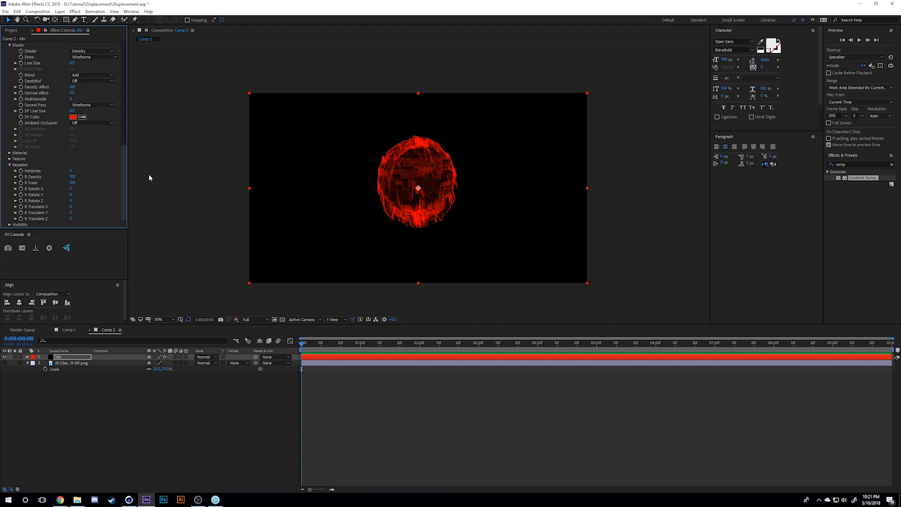
mouse_move(82, 171)
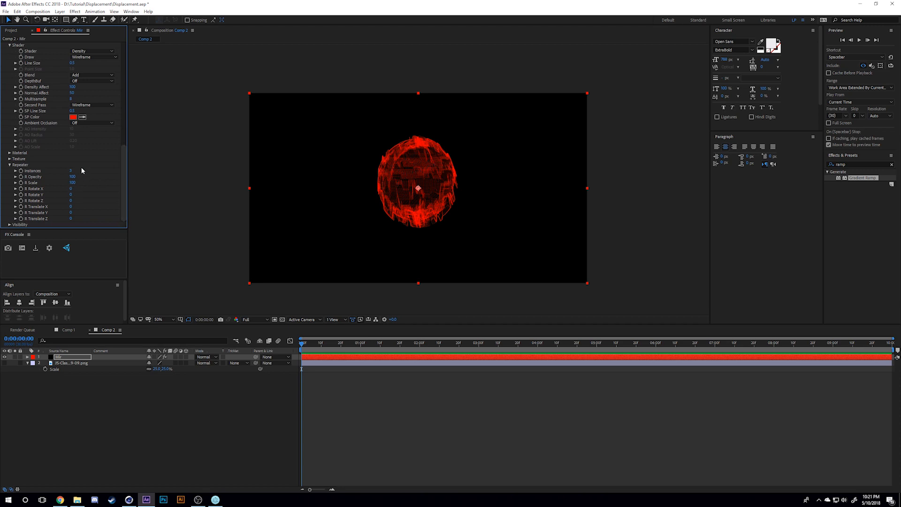
mouse_move(70, 206)
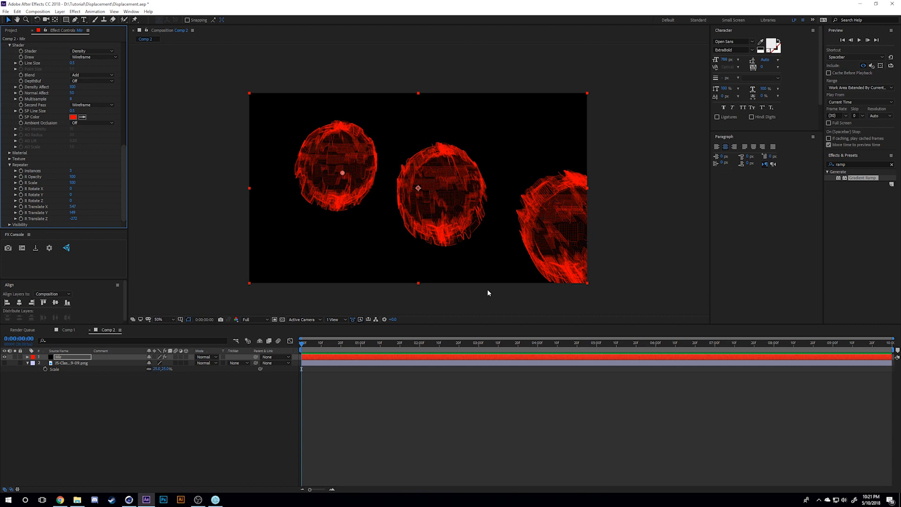
mouse_move(475, 285)
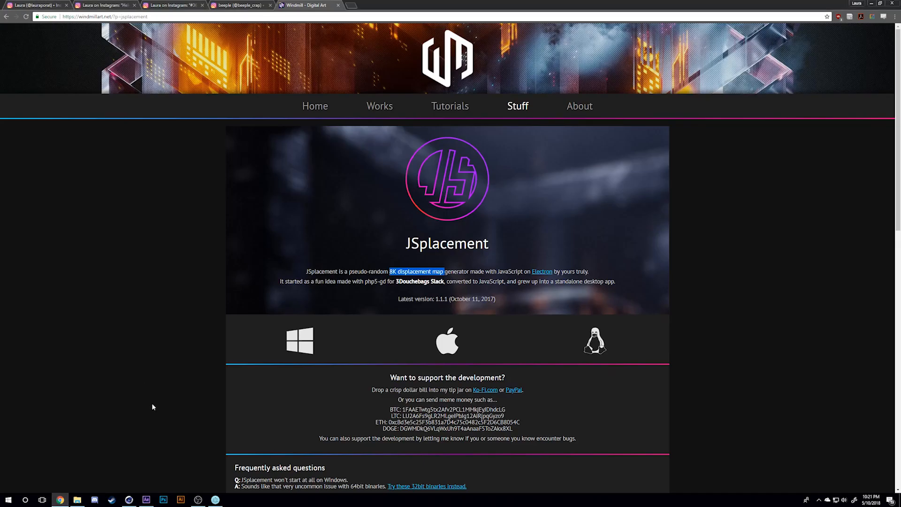
Switch Chrome to the Instagram tab showing the red blob render
click(173, 5)
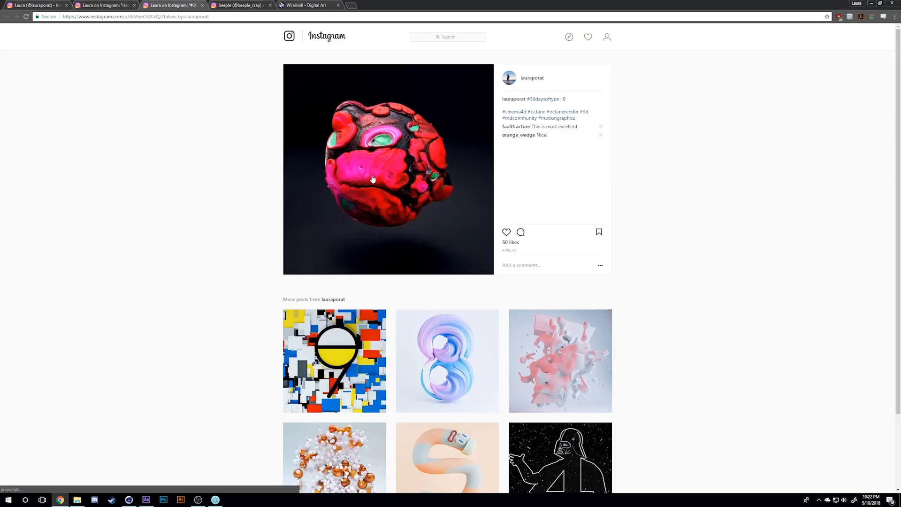